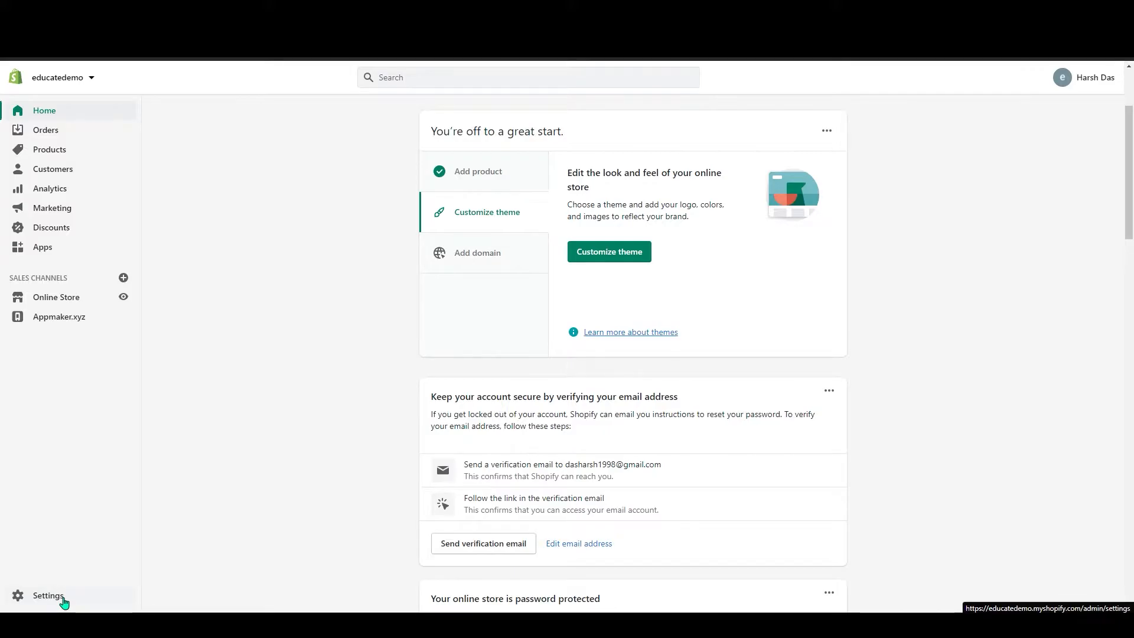
Go to the store's Settings overview from the admin sidebar
left_click(47, 595)
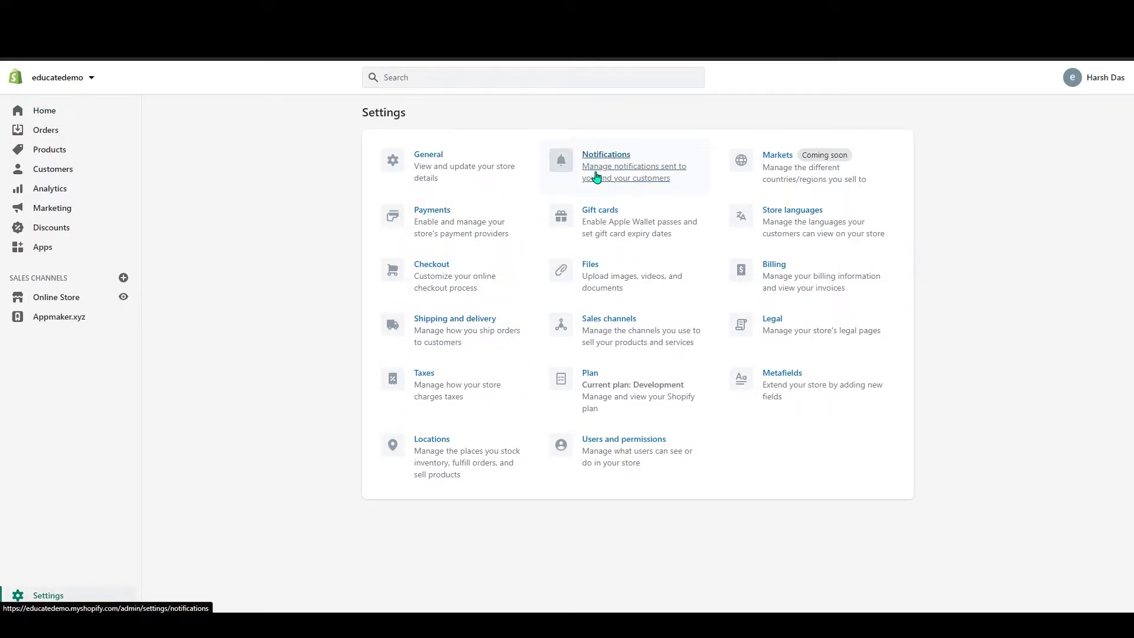
Show the Notifications settings and look over the Orders, Shipping and Local delivery customer notifications
left_click(606, 154)
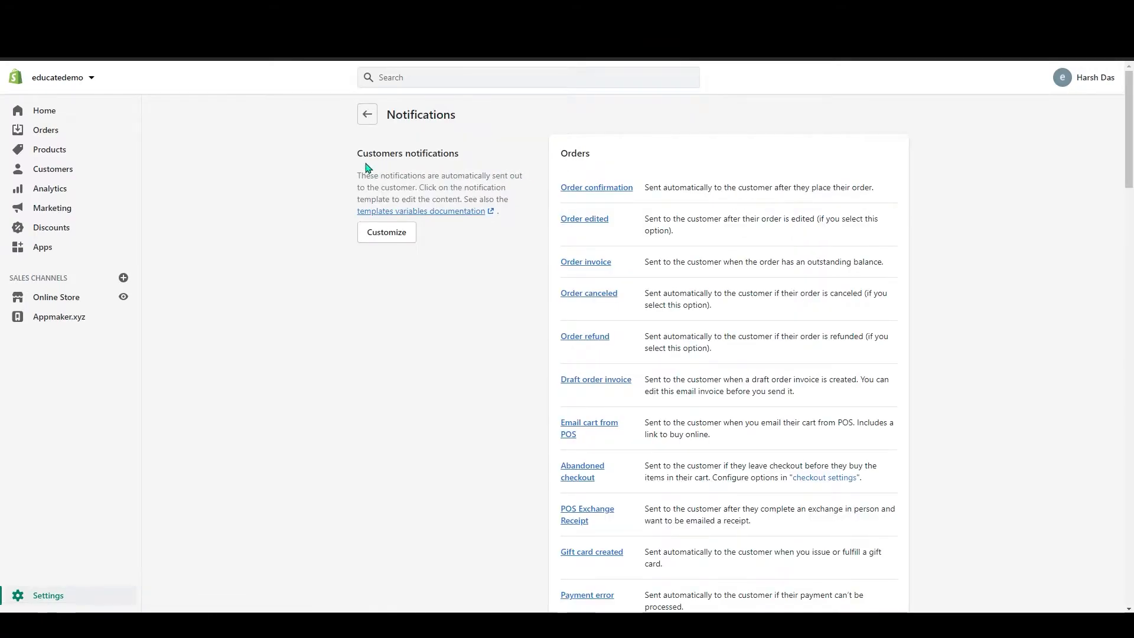
scroll("down", 3)
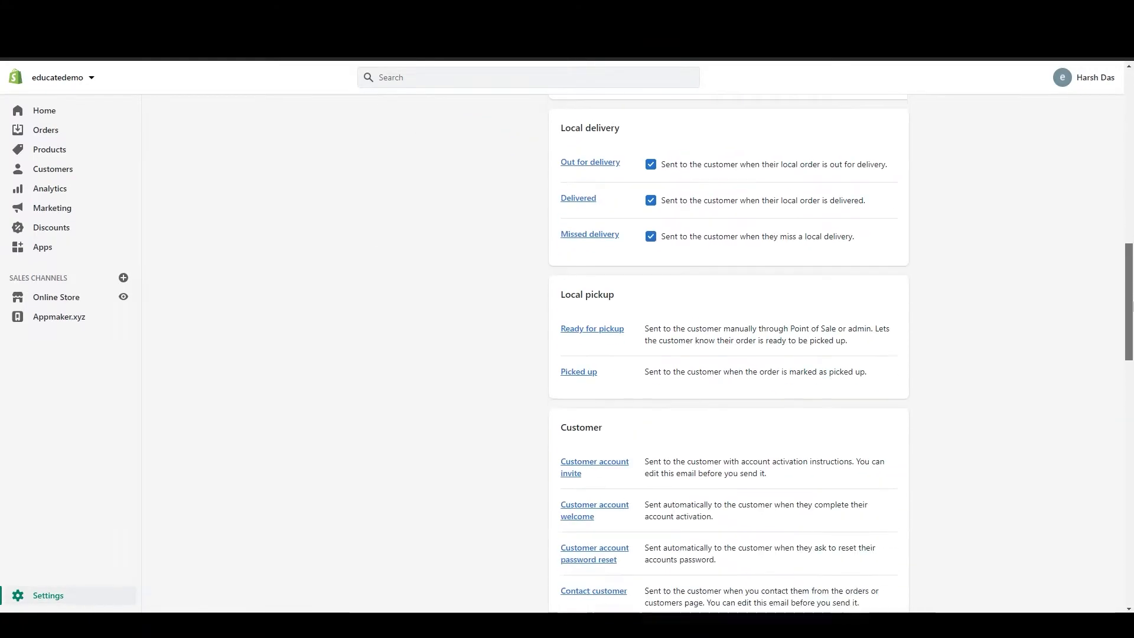
scroll("up", 3)
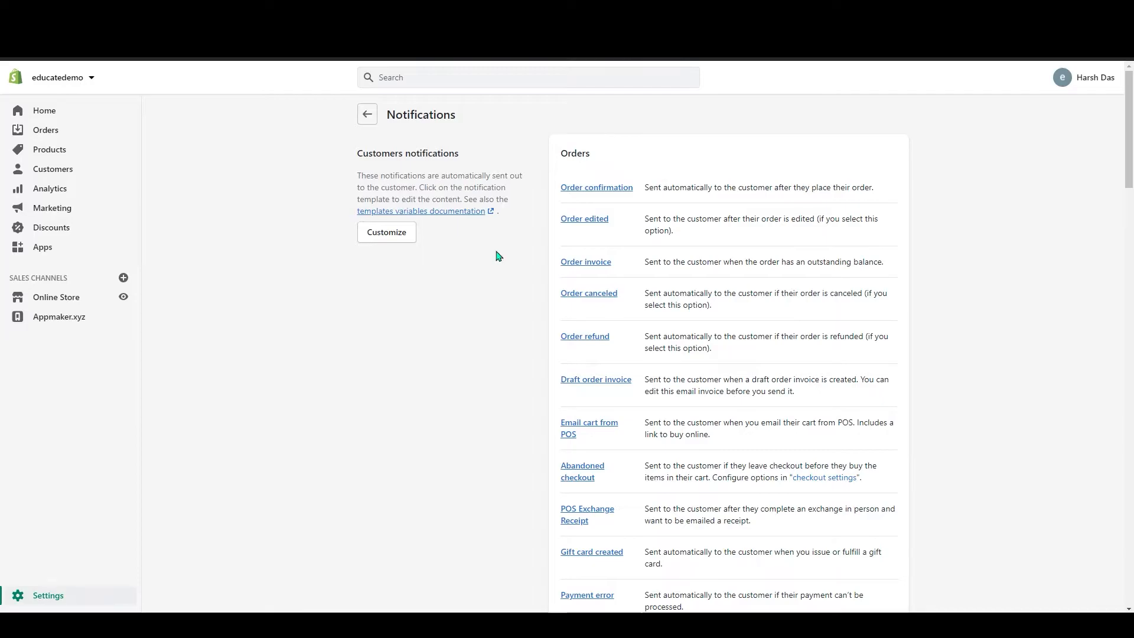
scroll("down", 3)
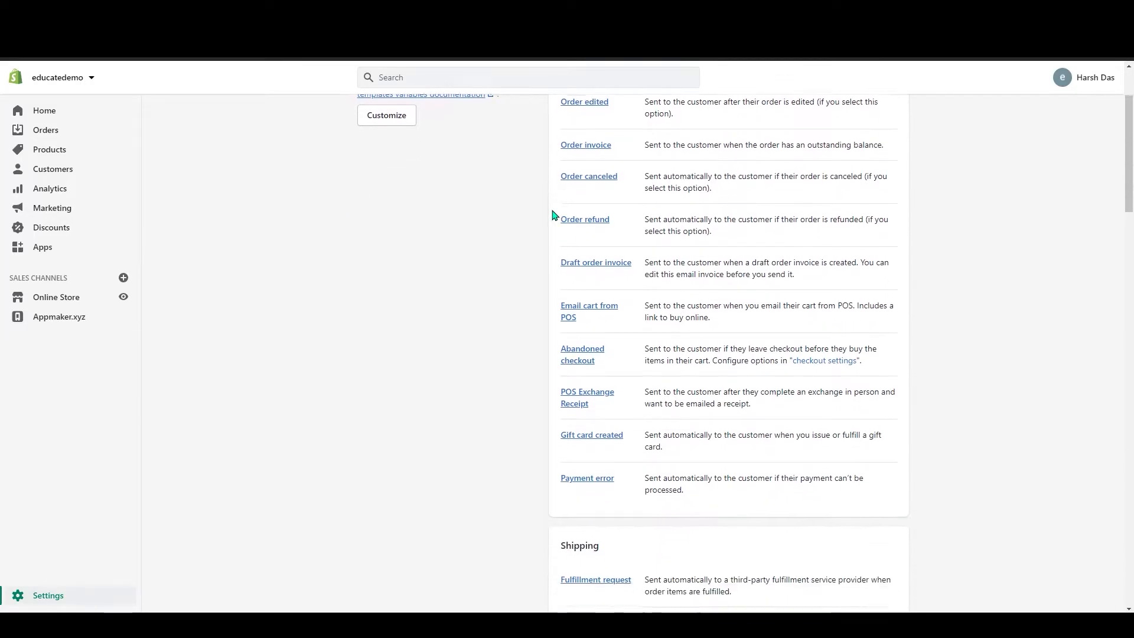
scroll("down", 3)
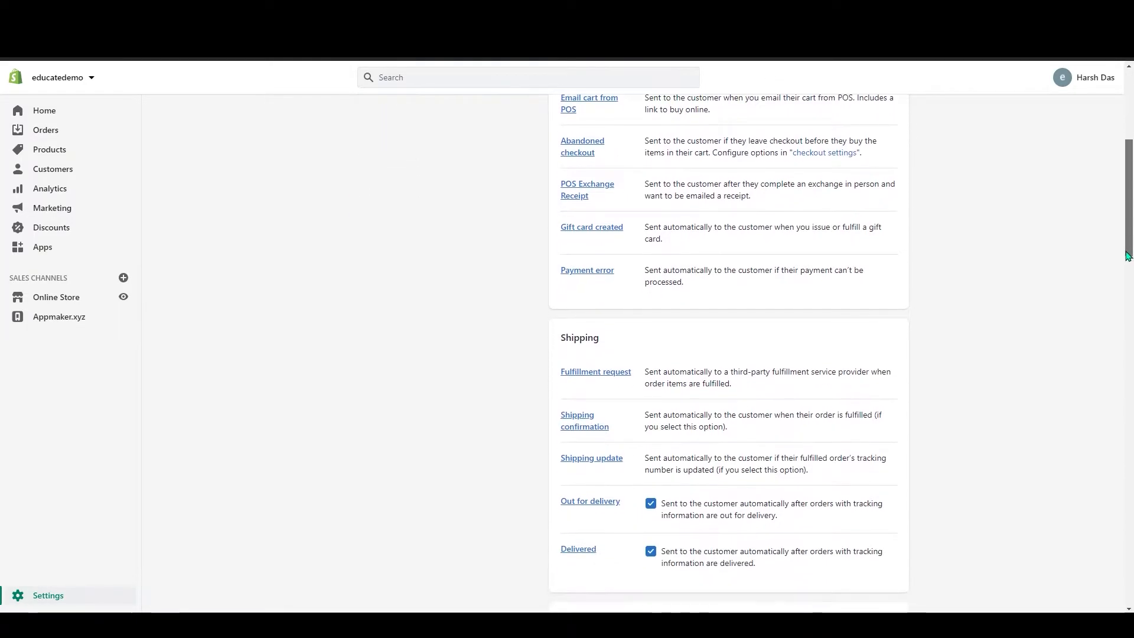
scroll("down", 3)
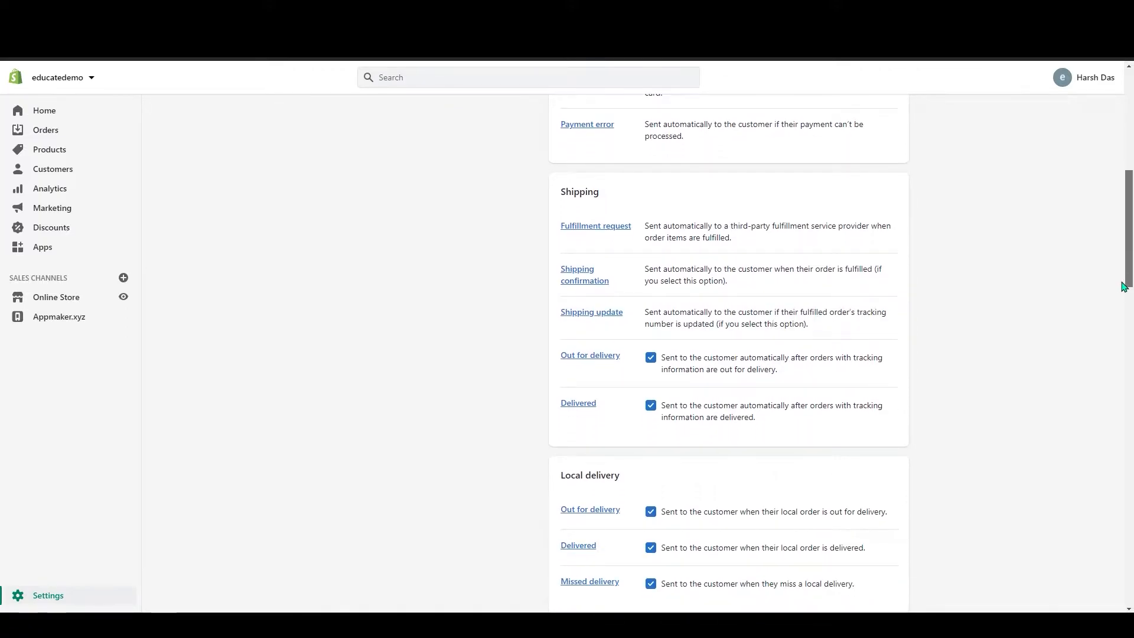
mouse_move(643, 367)
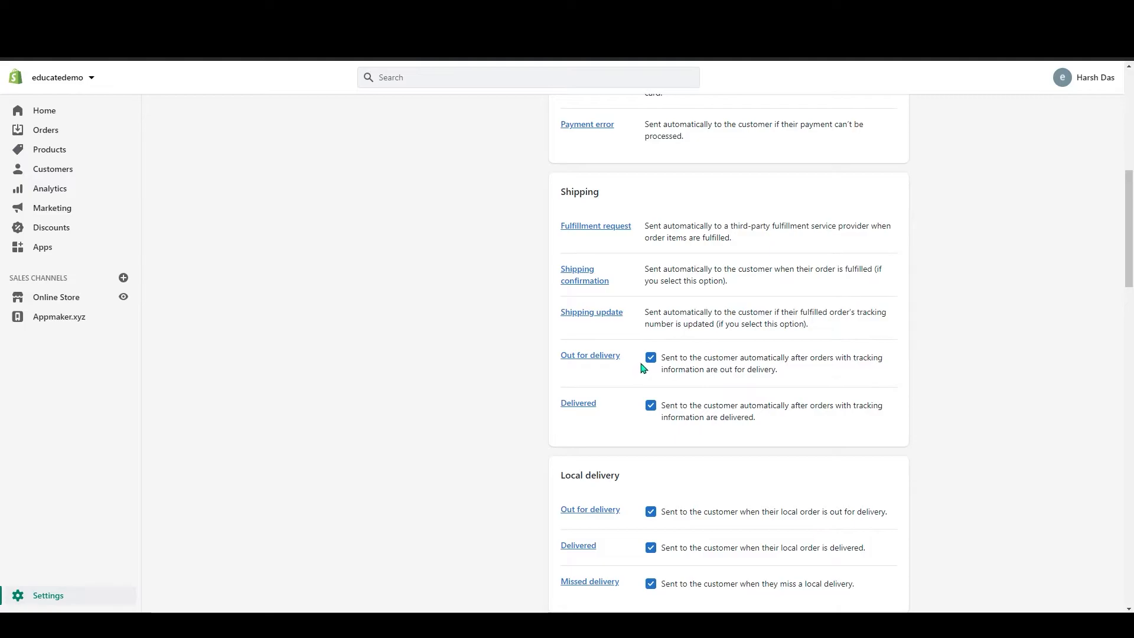
mouse_move(660, 421)
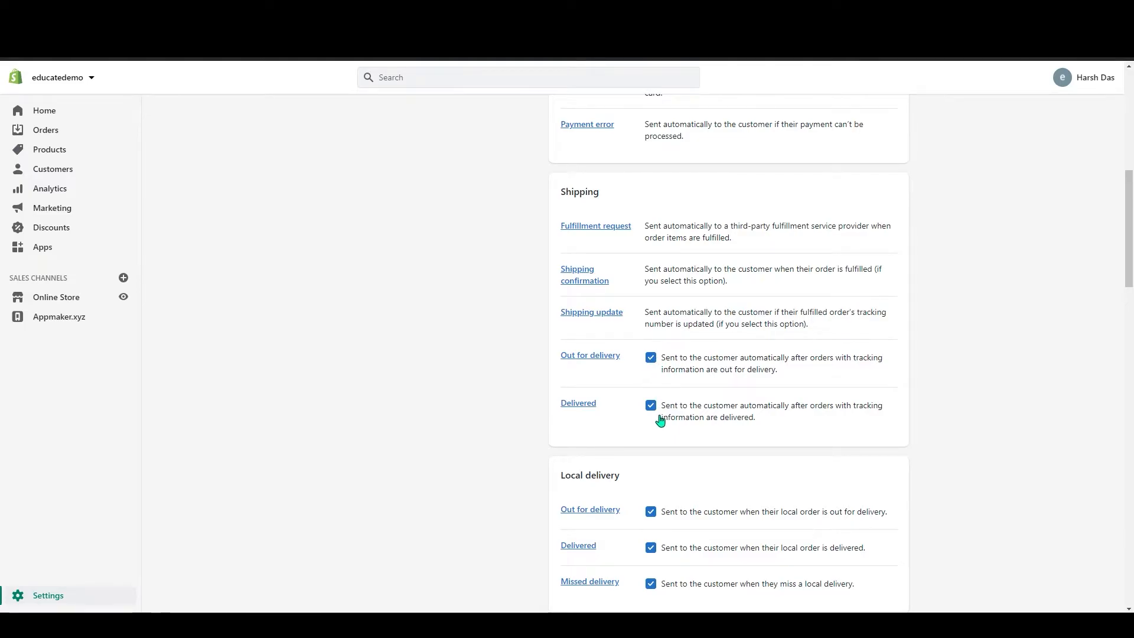
scroll("down", 3)
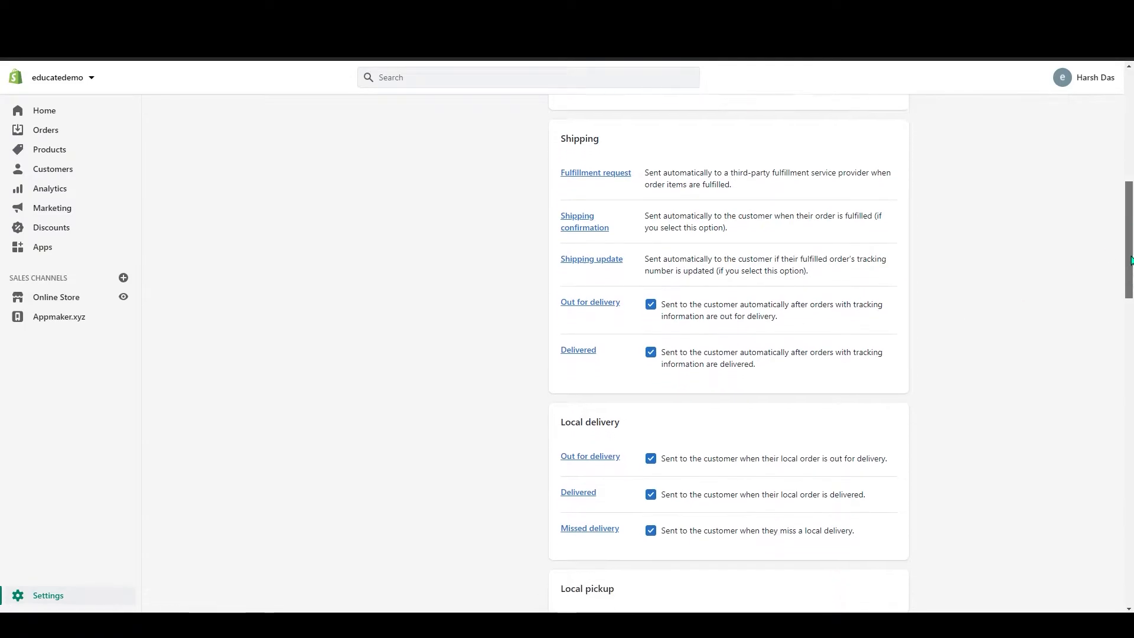
scroll("down", 3)
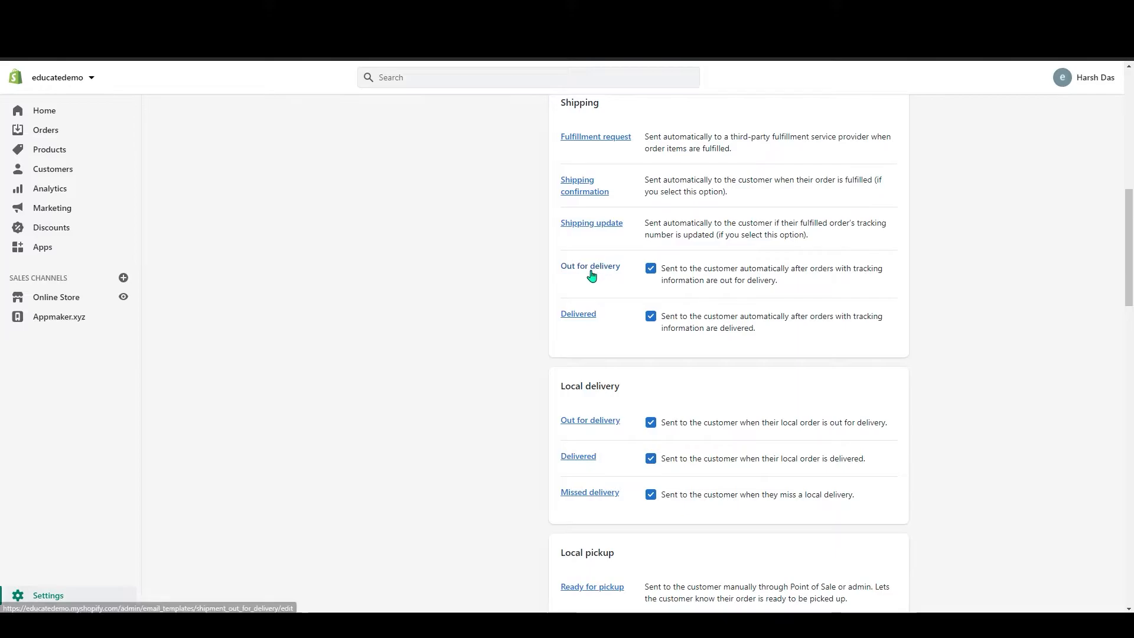
mouse_move(579, 314)
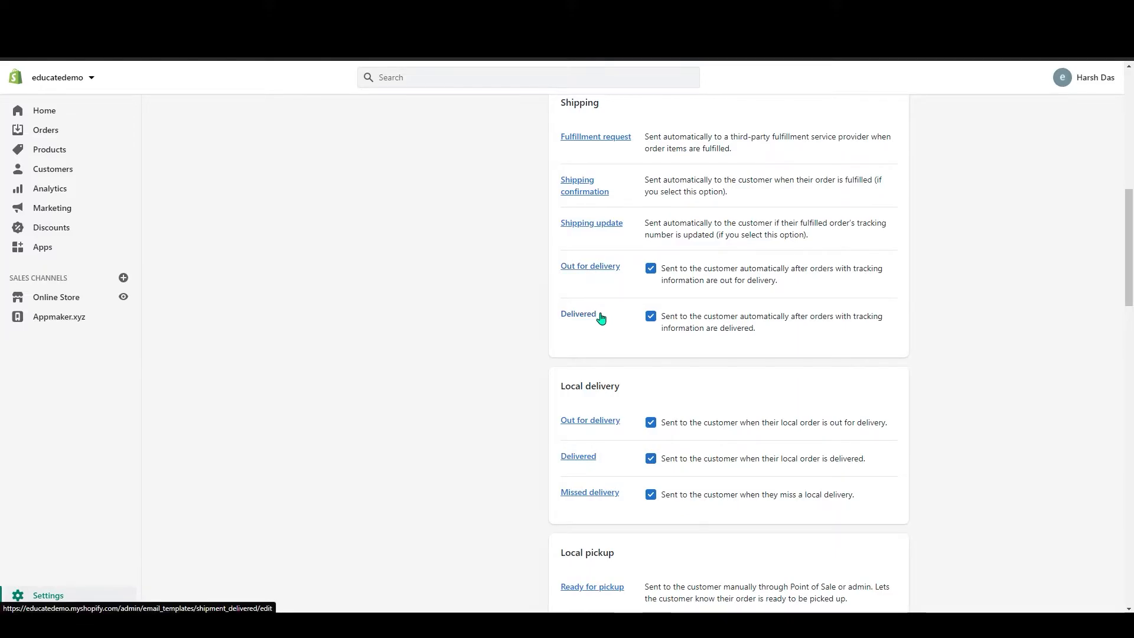
Scroll through the Customer account, Email marketing and Returns notification templates
scroll("down", 3)
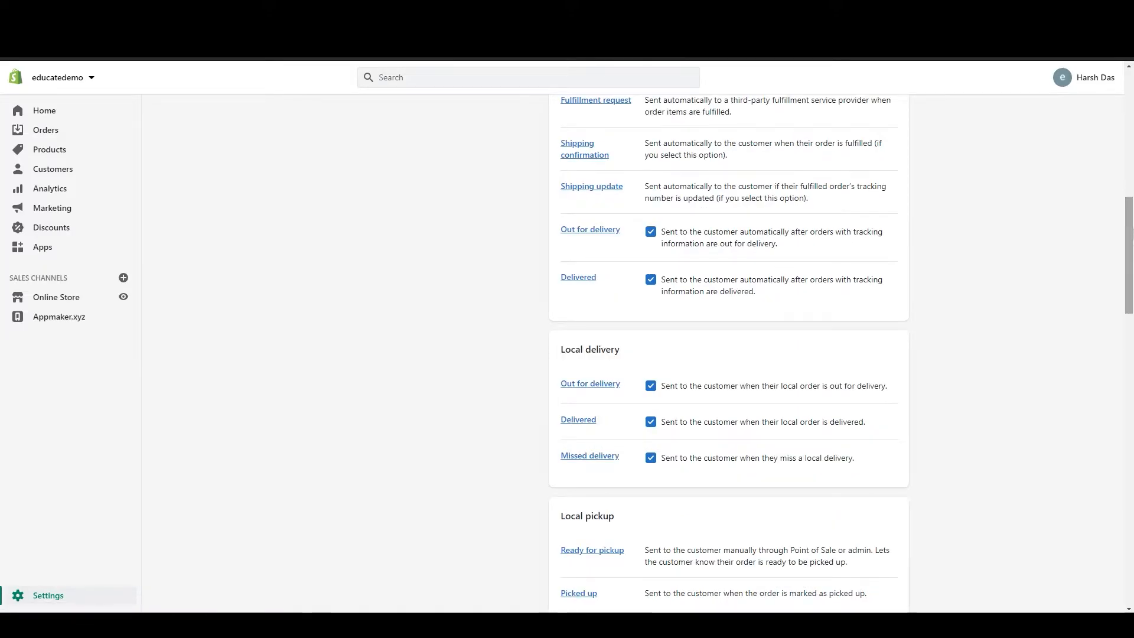
scroll("down", 3)
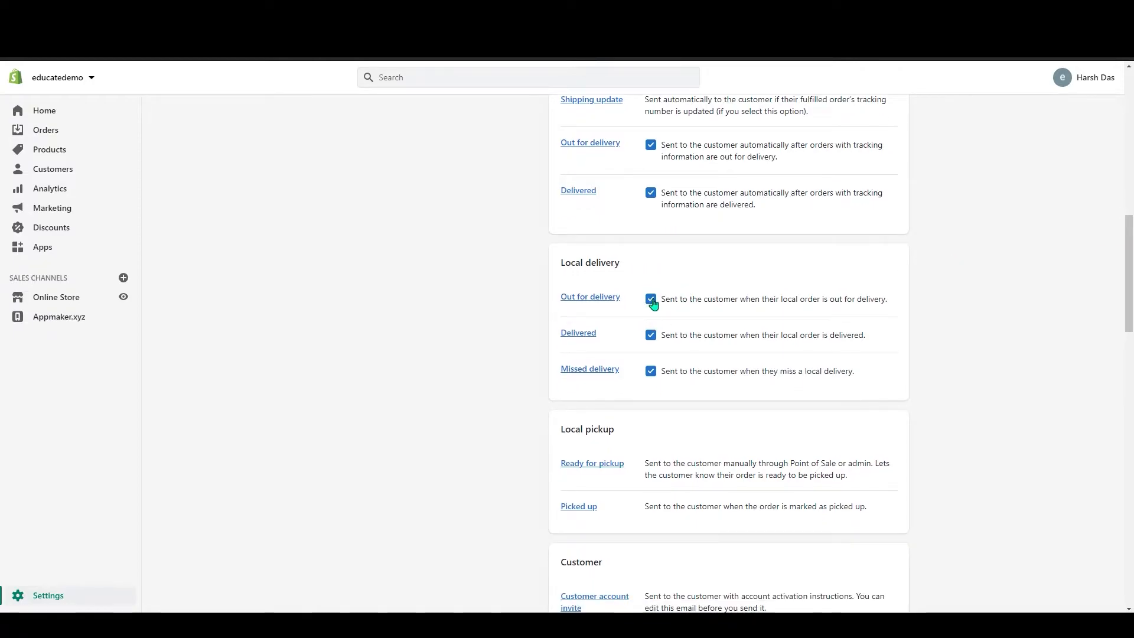
mouse_move(649, 388)
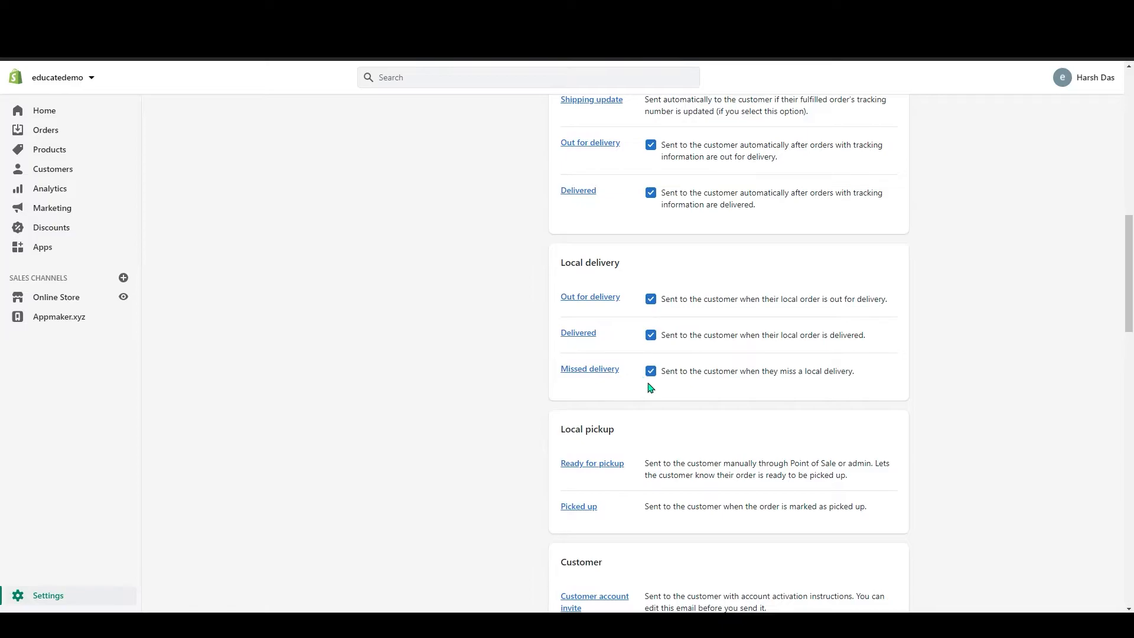
mouse_move(717, 330)
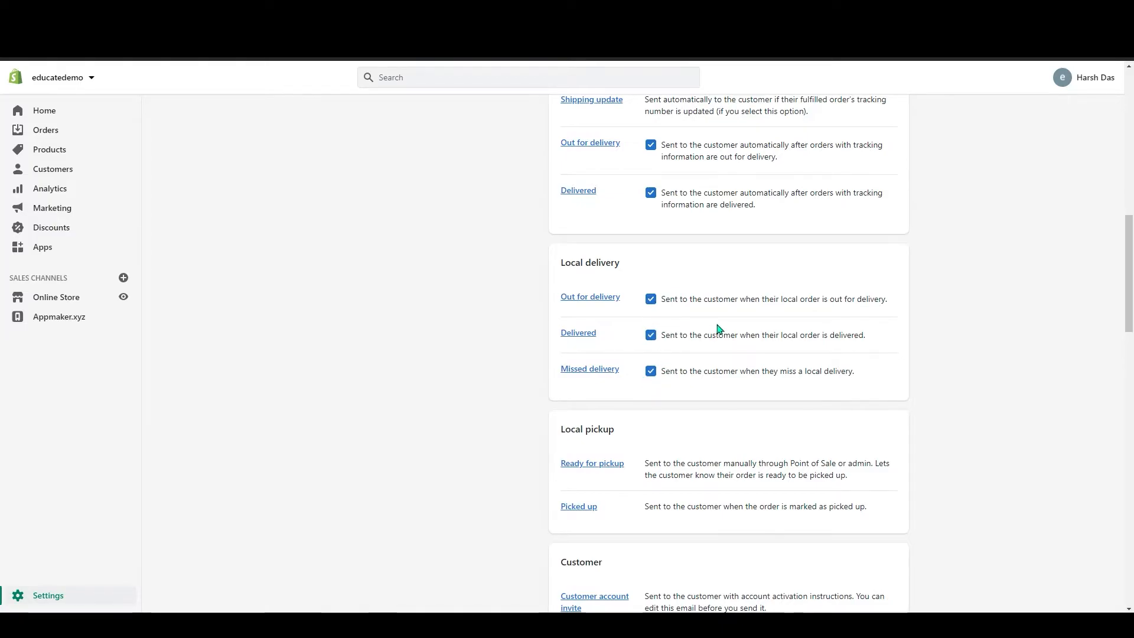
scroll("down", 3)
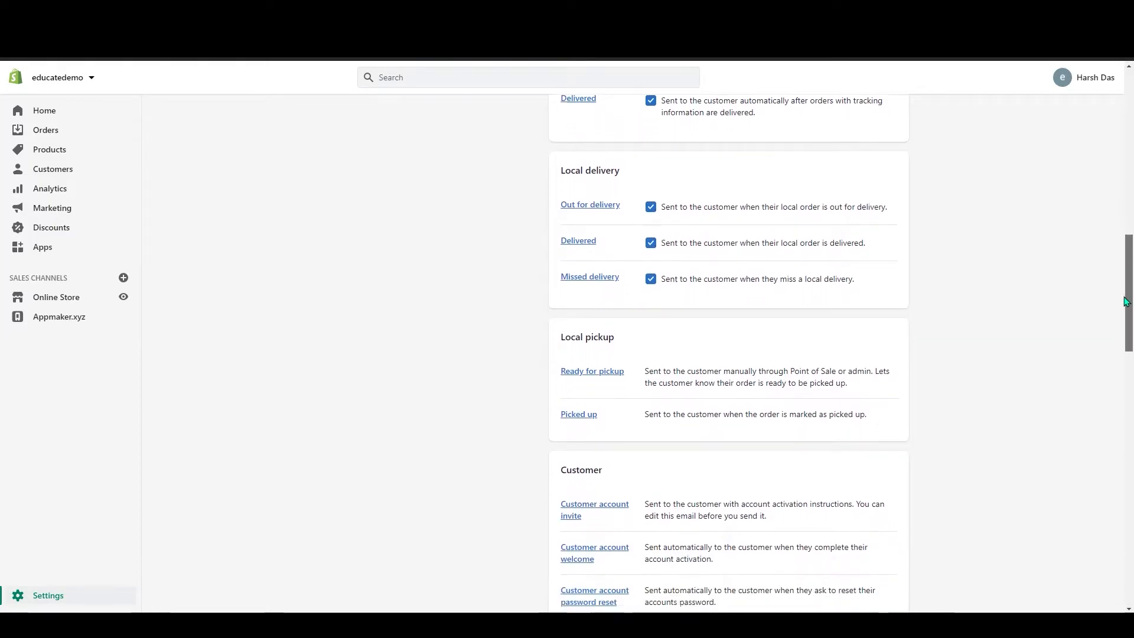
scroll("down", 3)
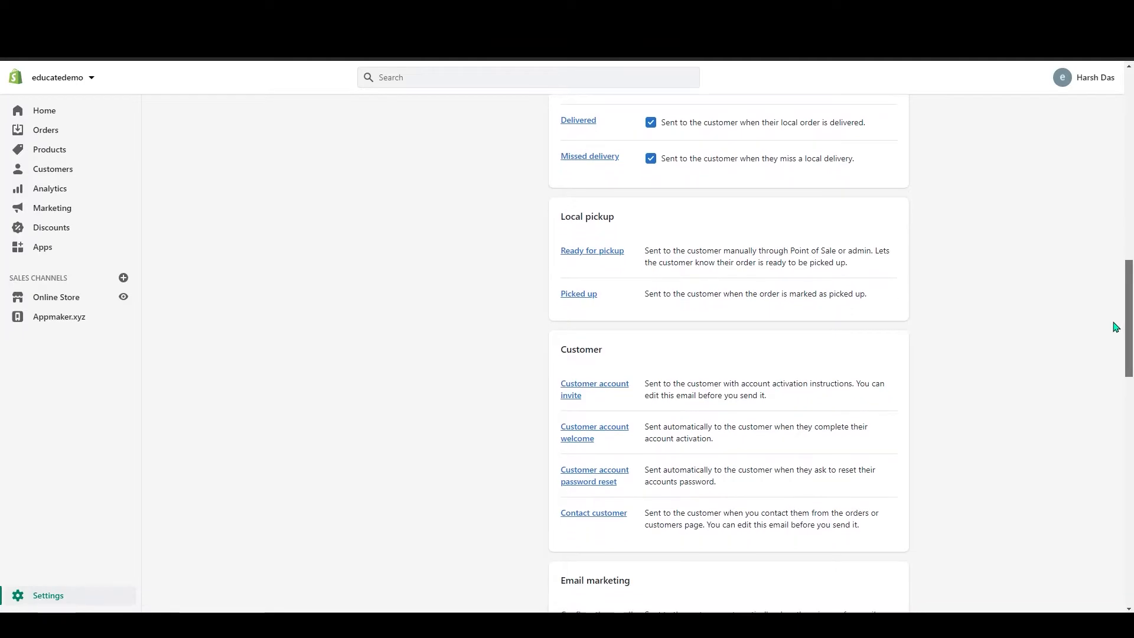
scroll("down", 3)
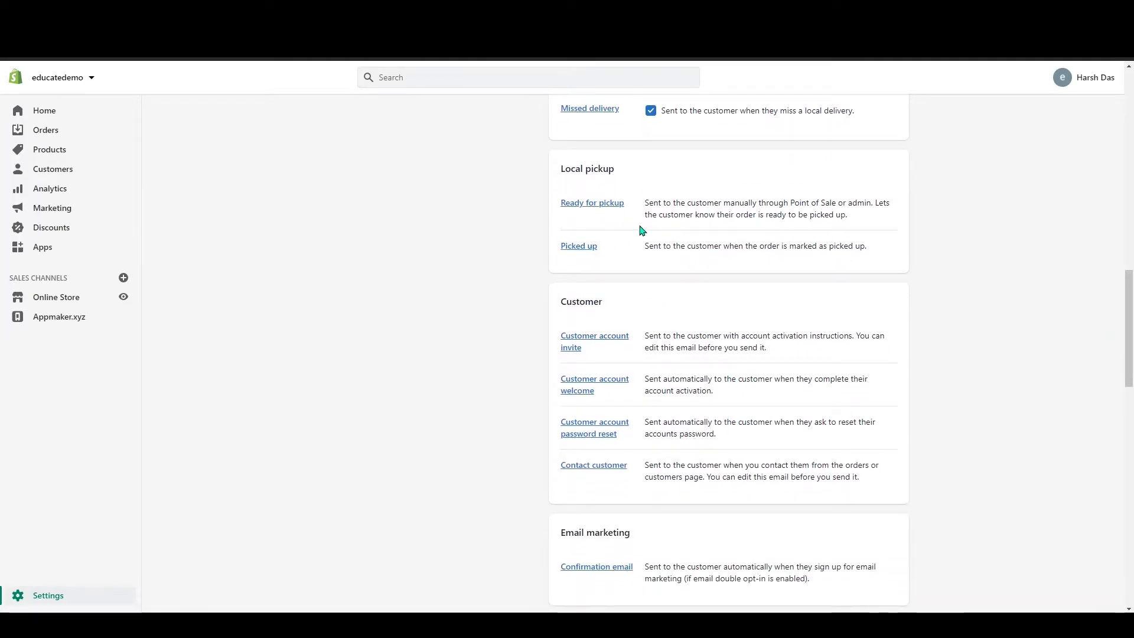
scroll("down", 3)
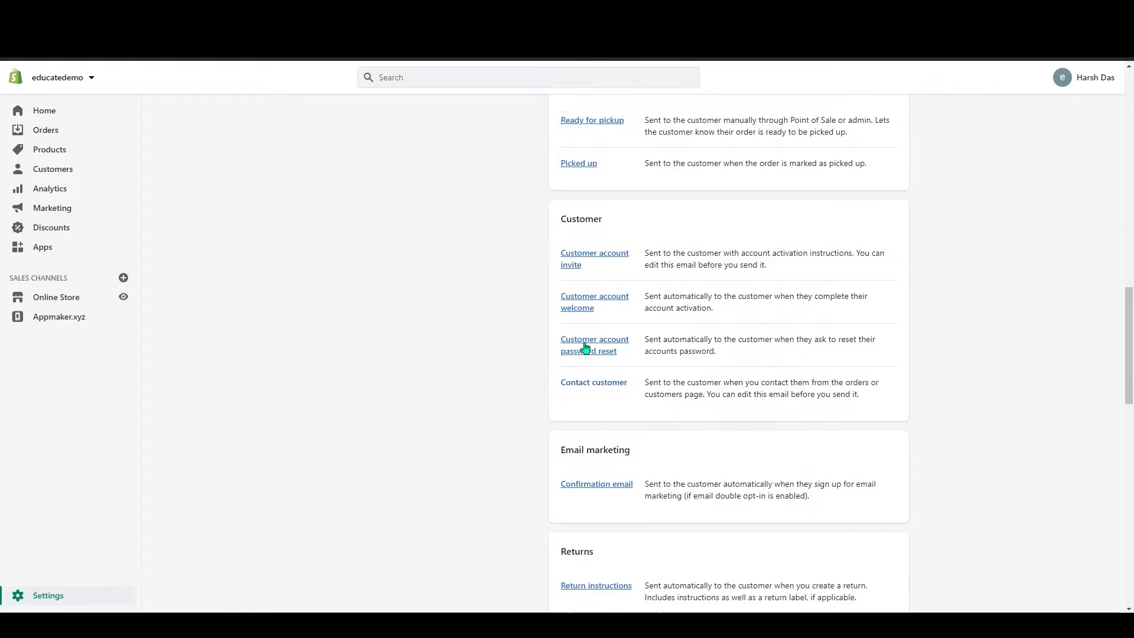
scroll("up", 3)
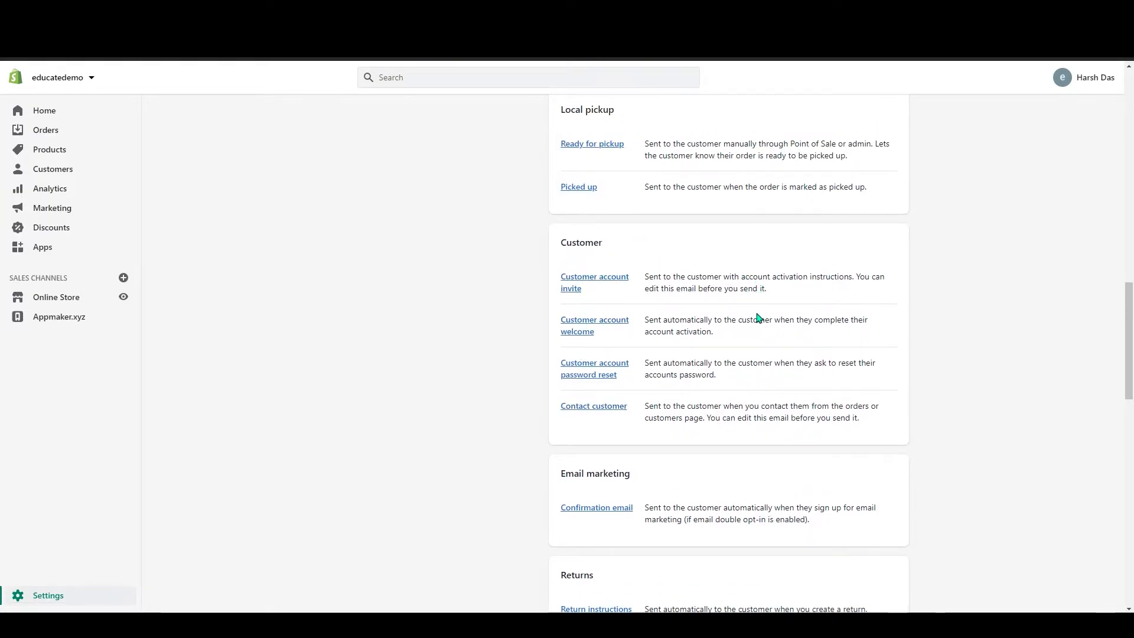
mouse_move(613, 353)
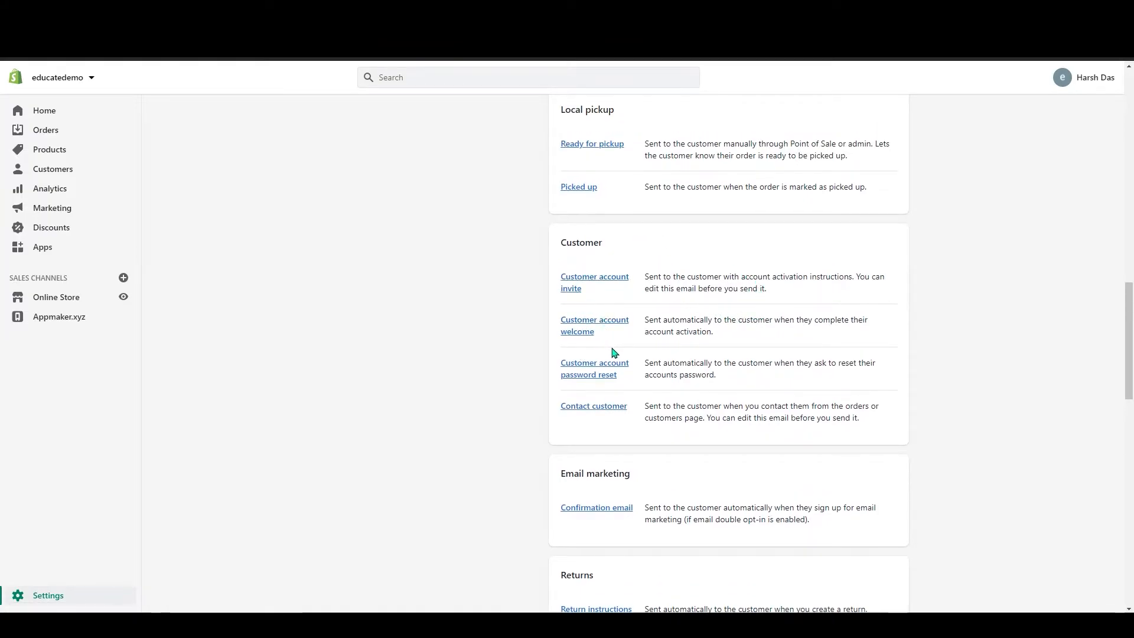
mouse_move(593, 369)
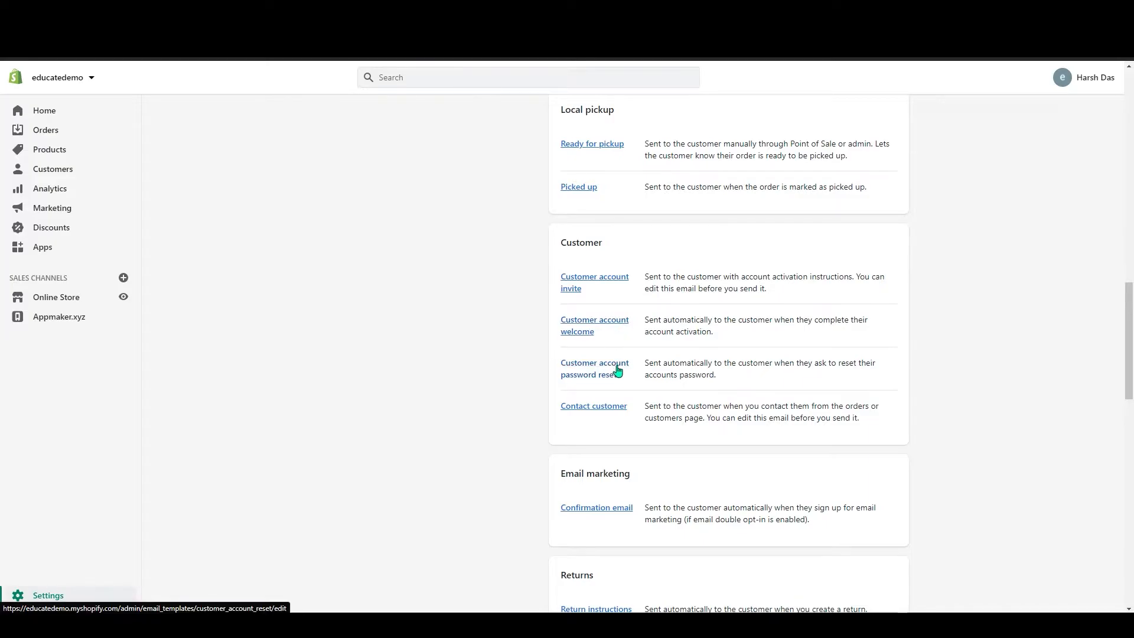
mouse_move(661, 412)
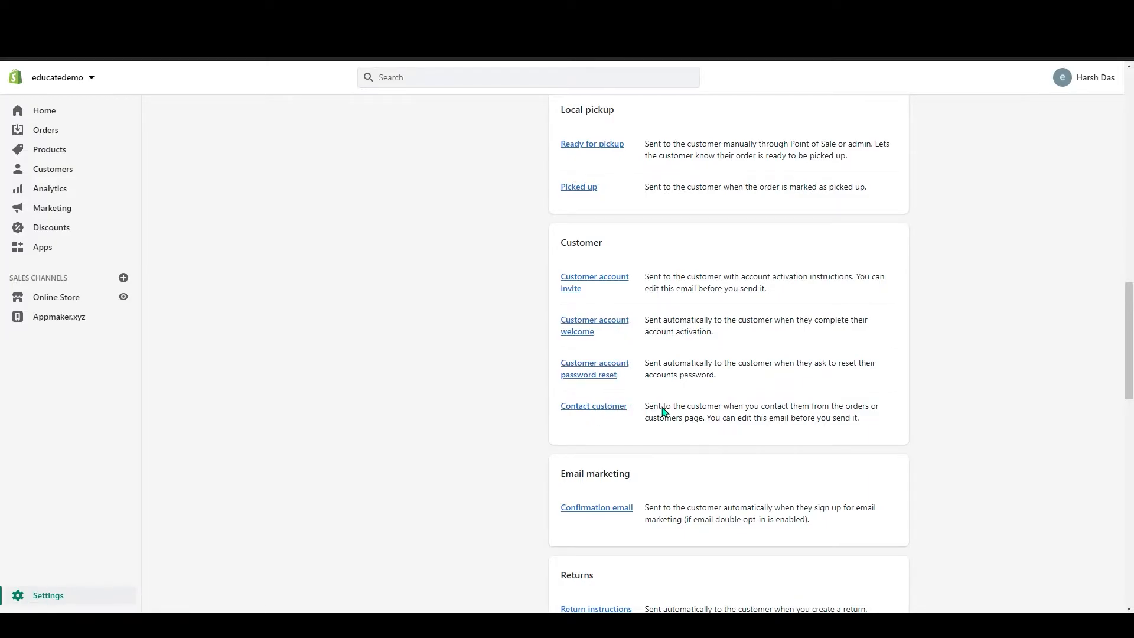
scroll("down", 3)
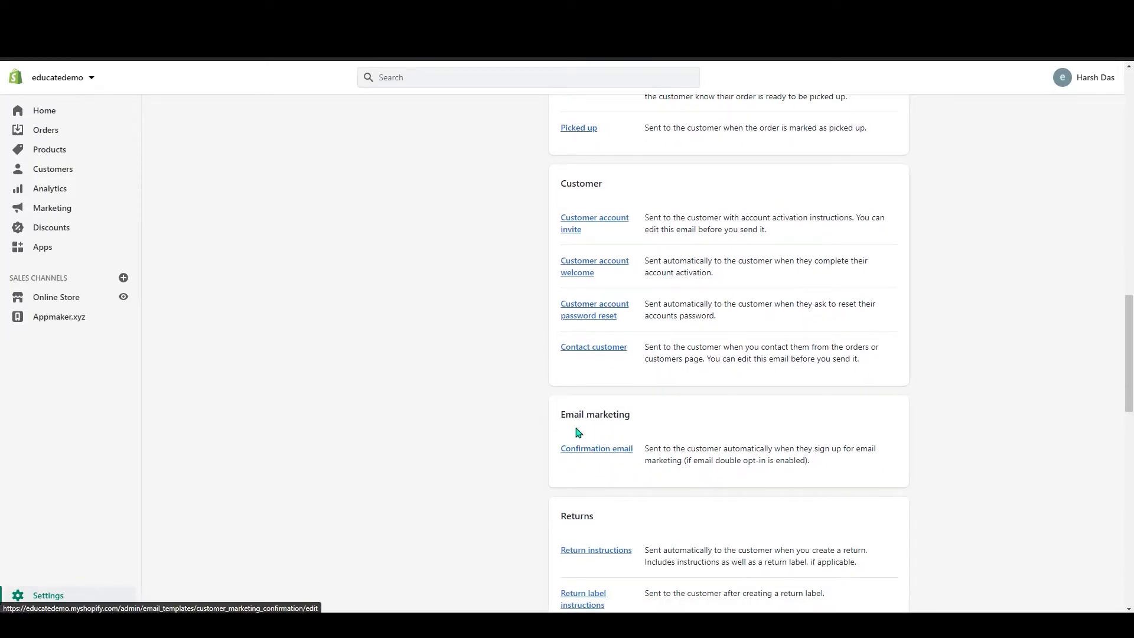
mouse_move(668, 436)
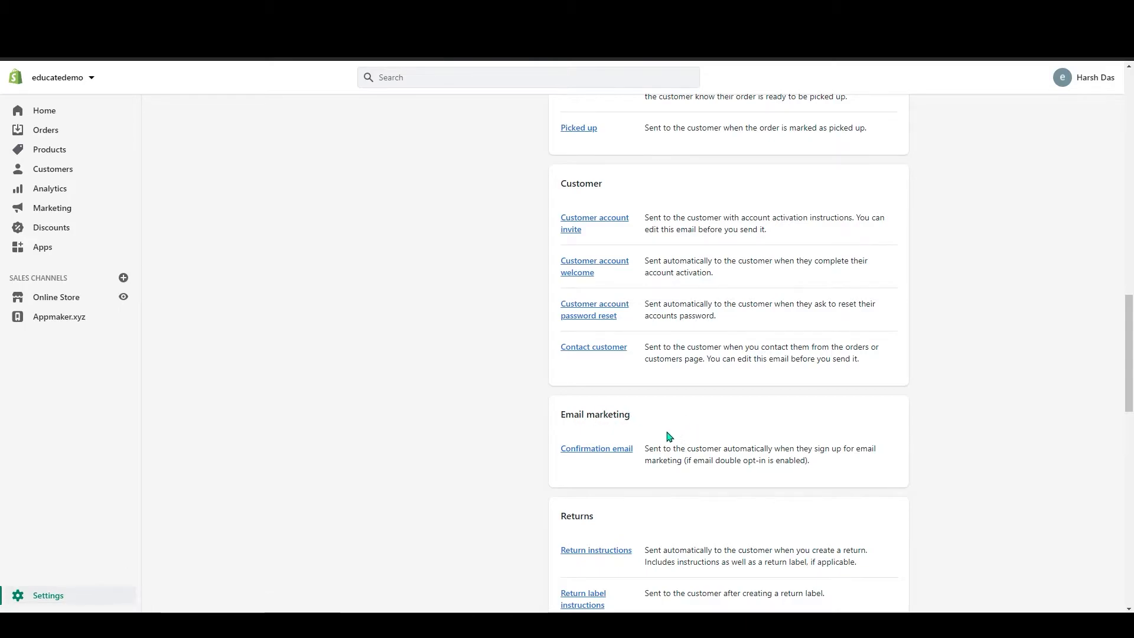
mouse_move(590, 468)
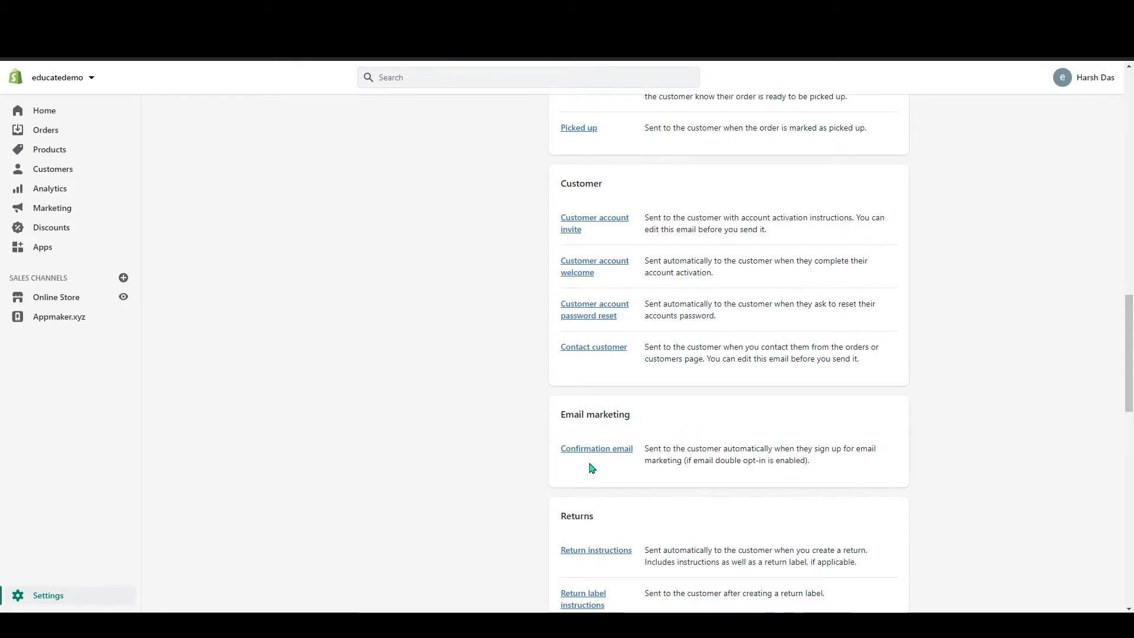
mouse_move(752, 452)
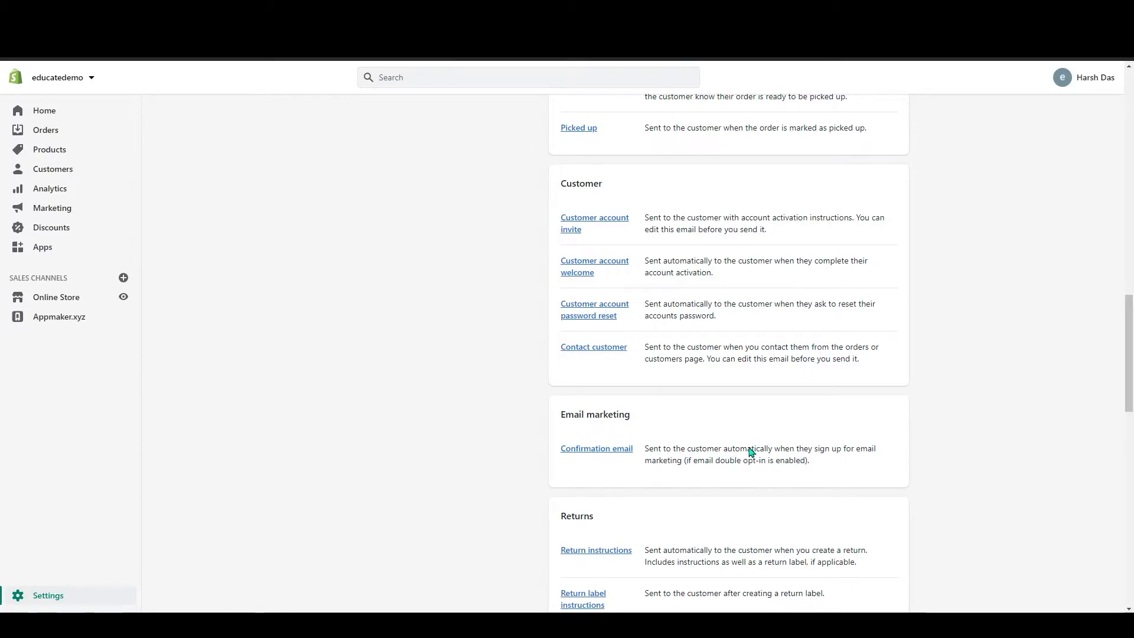
mouse_move(638, 456)
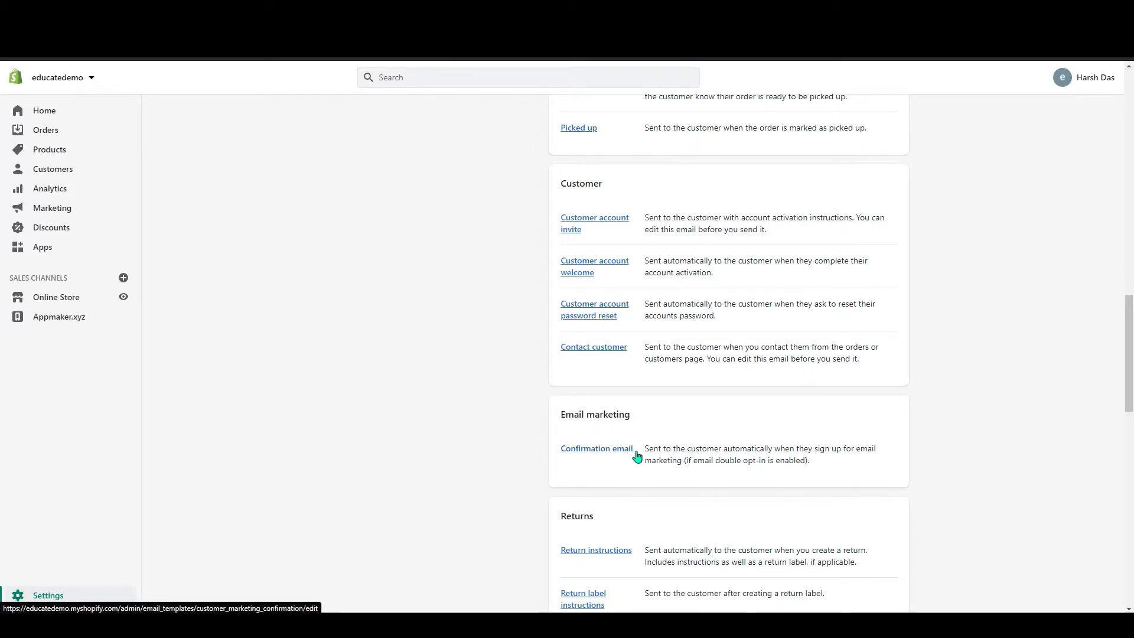
View the Email marketing 'Confirmation email' template, reviewing its subject and HTML body
left_click(595, 449)
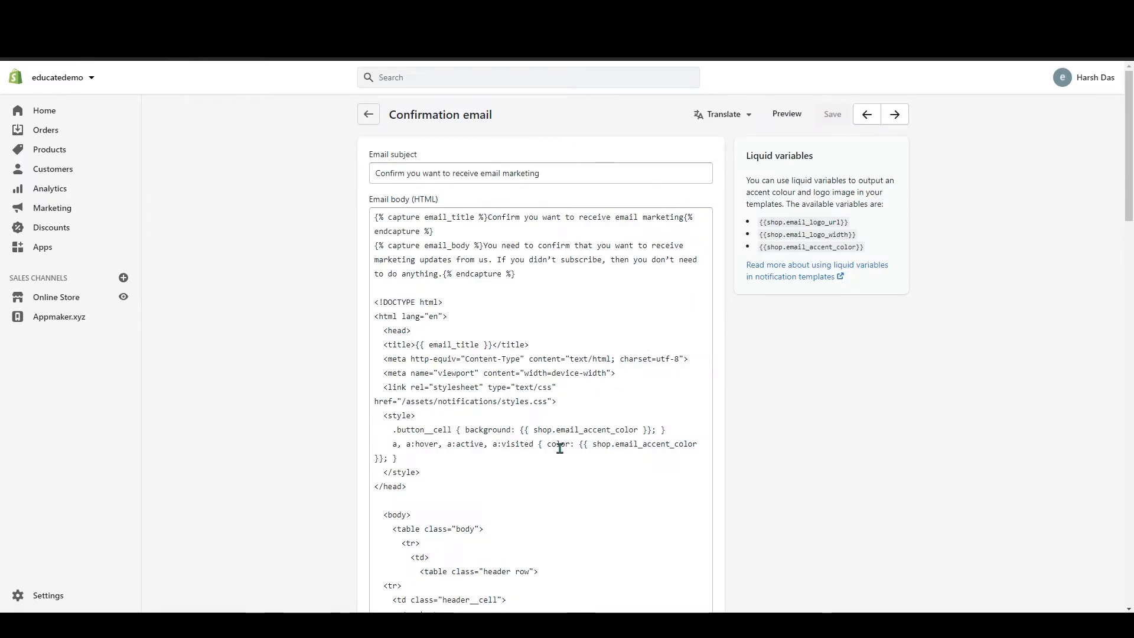
scroll("down", 3)
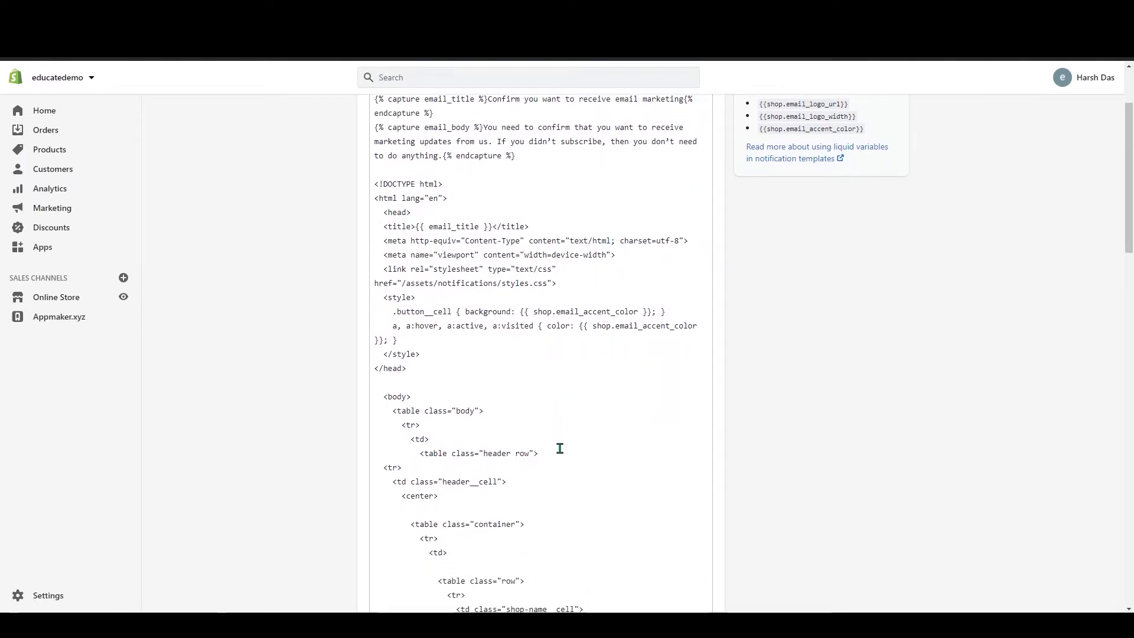
scroll("down", 3)
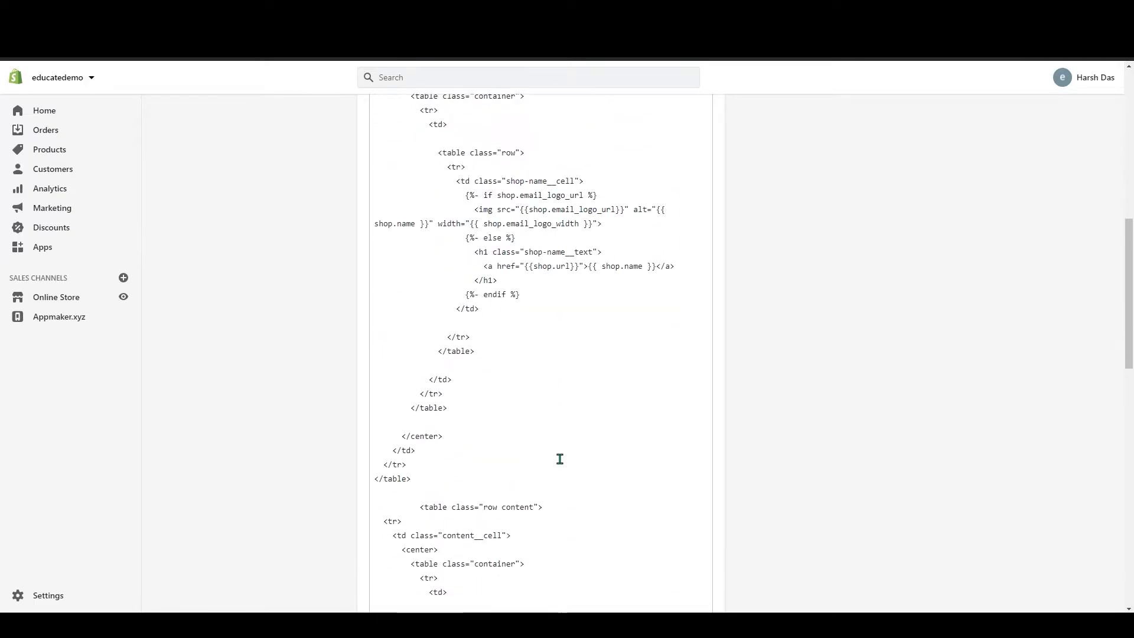
scroll("up", 3)
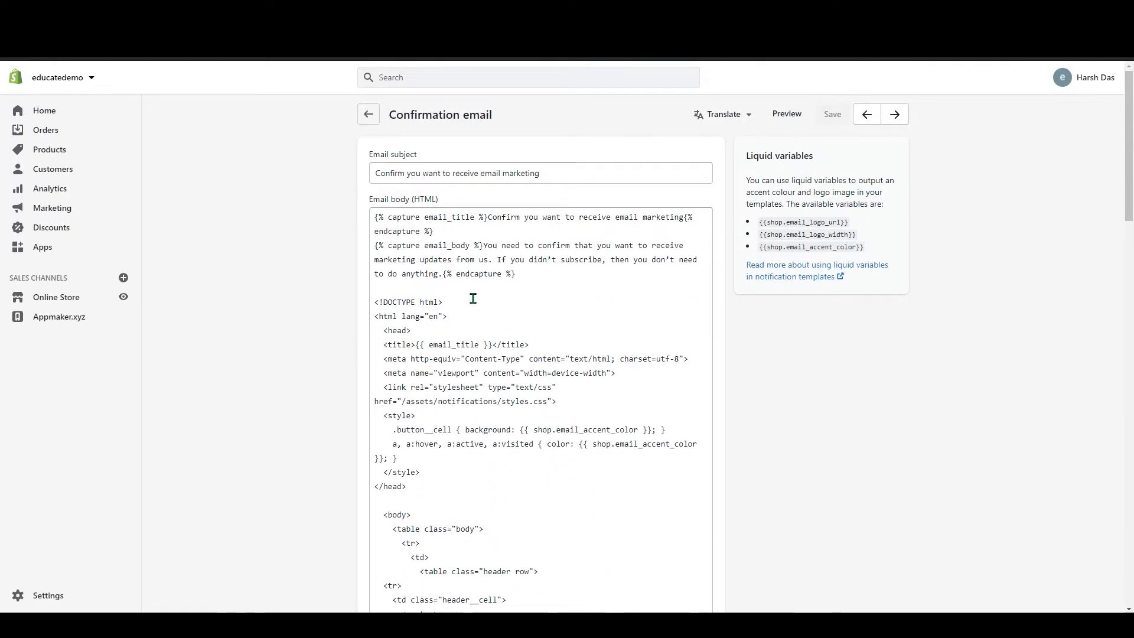
scroll("down", 3)
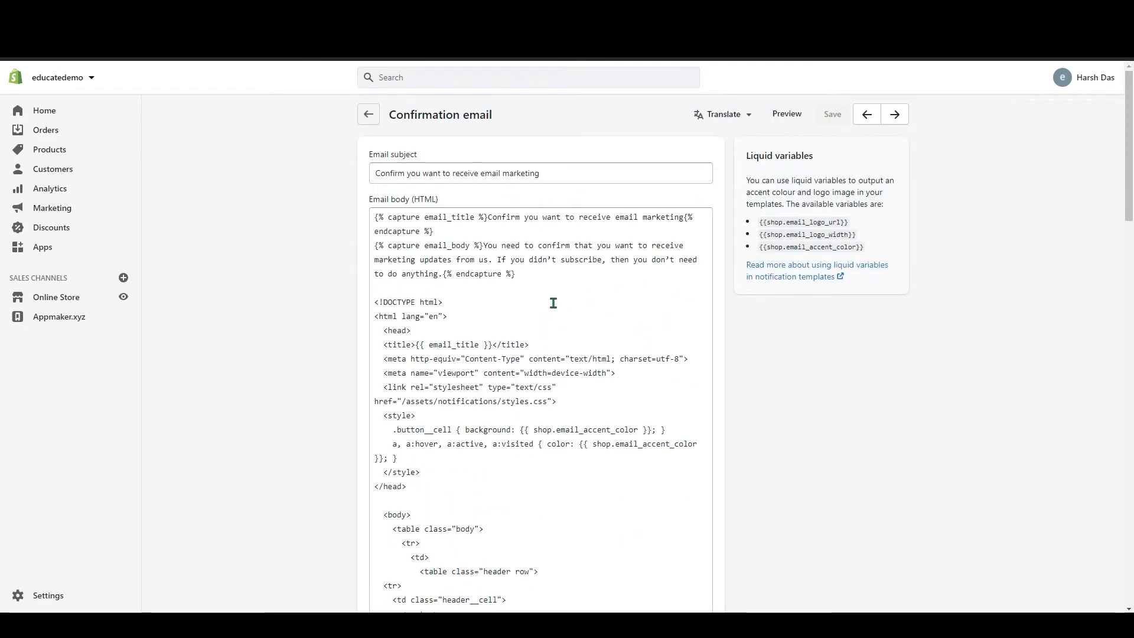
scroll("down", 3)
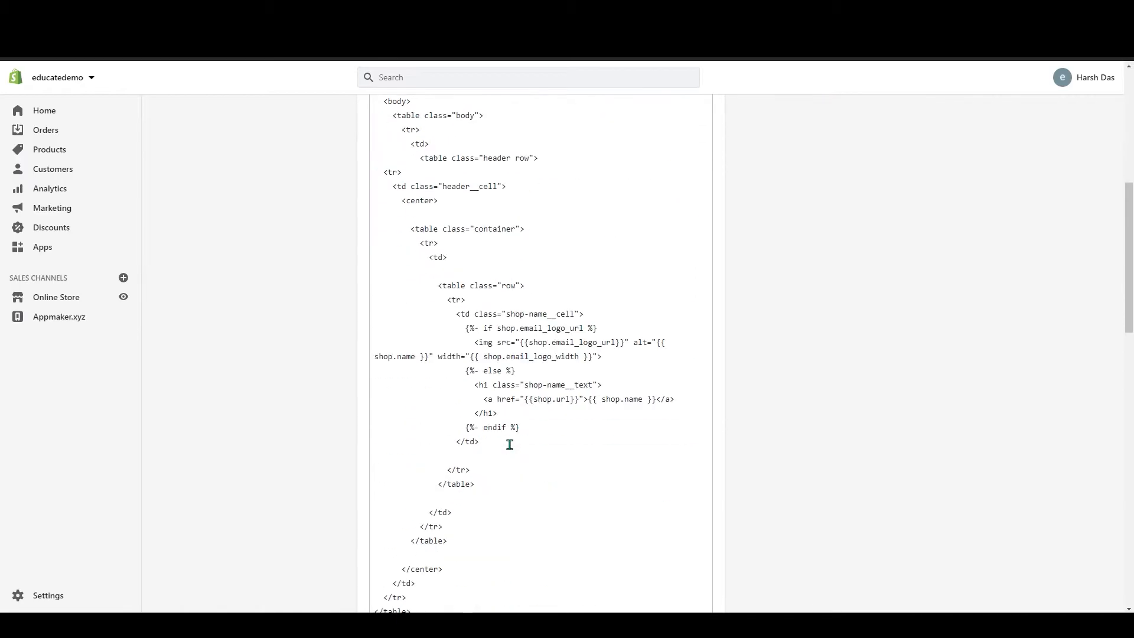
scroll("down", 3)
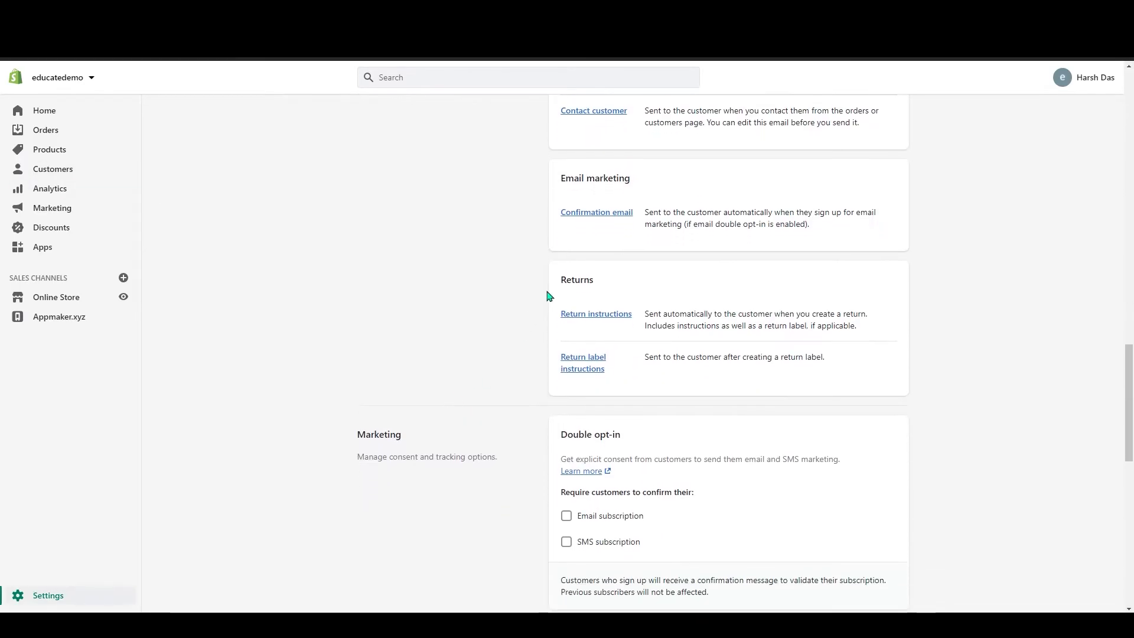
mouse_move(598, 345)
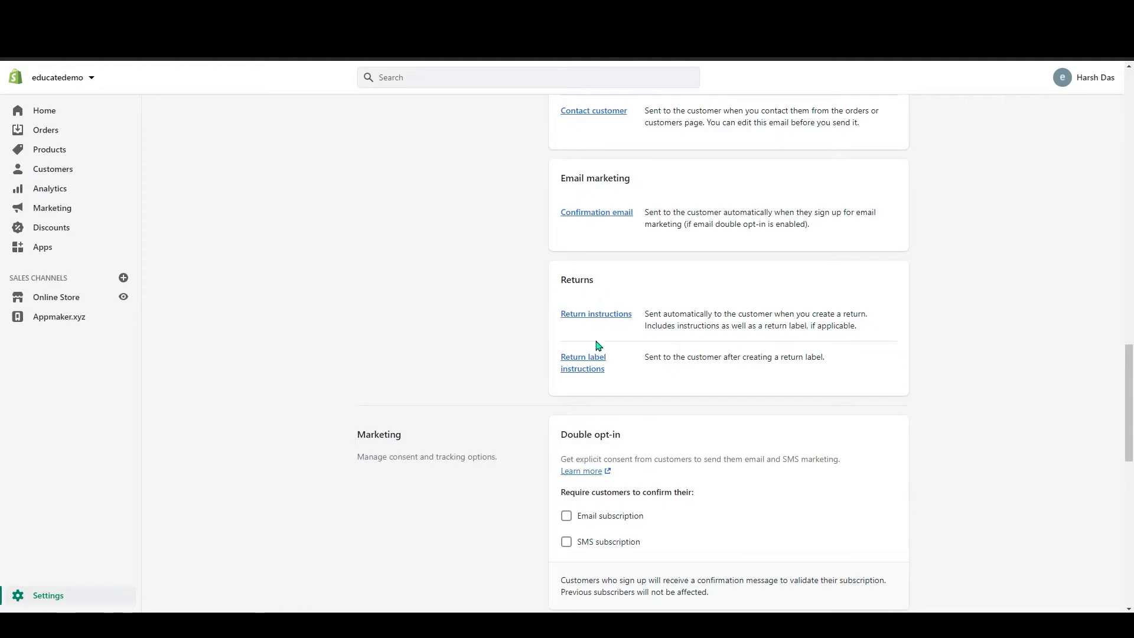
mouse_move(612, 367)
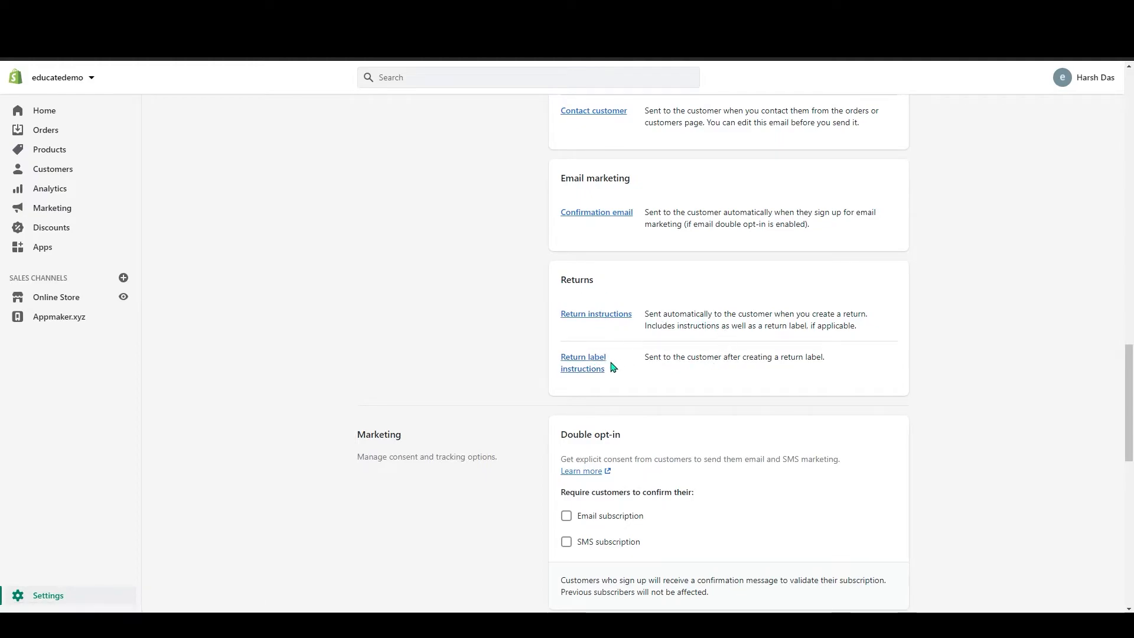
mouse_move(801, 402)
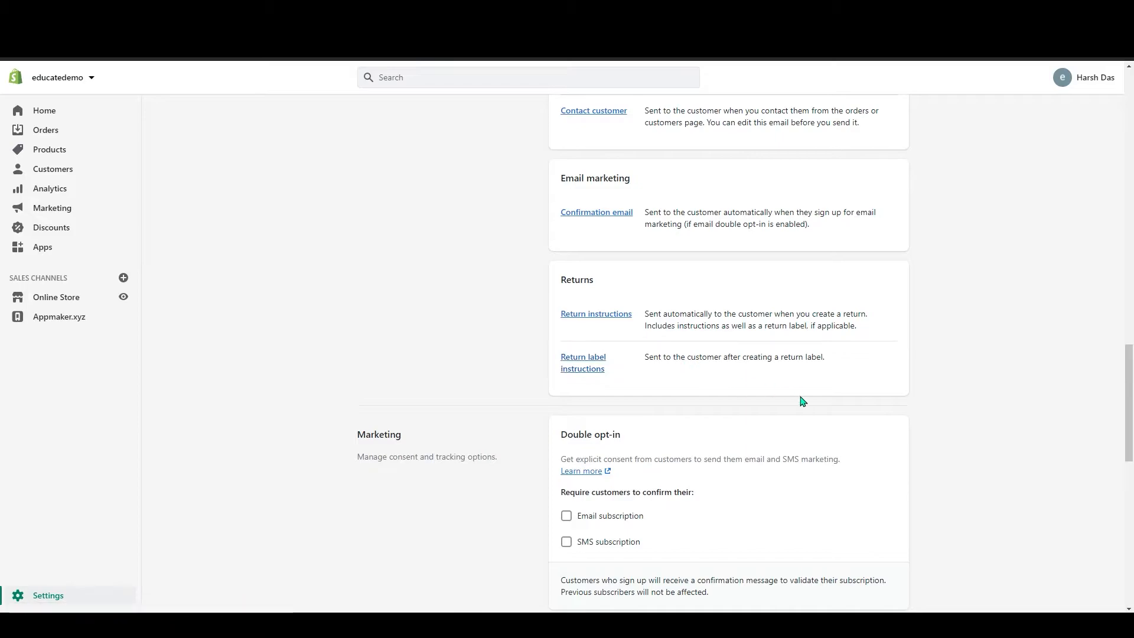
Under Marketing > Double opt-in, require confirmation for both Email and SMS subscriptions
scroll("down", 3)
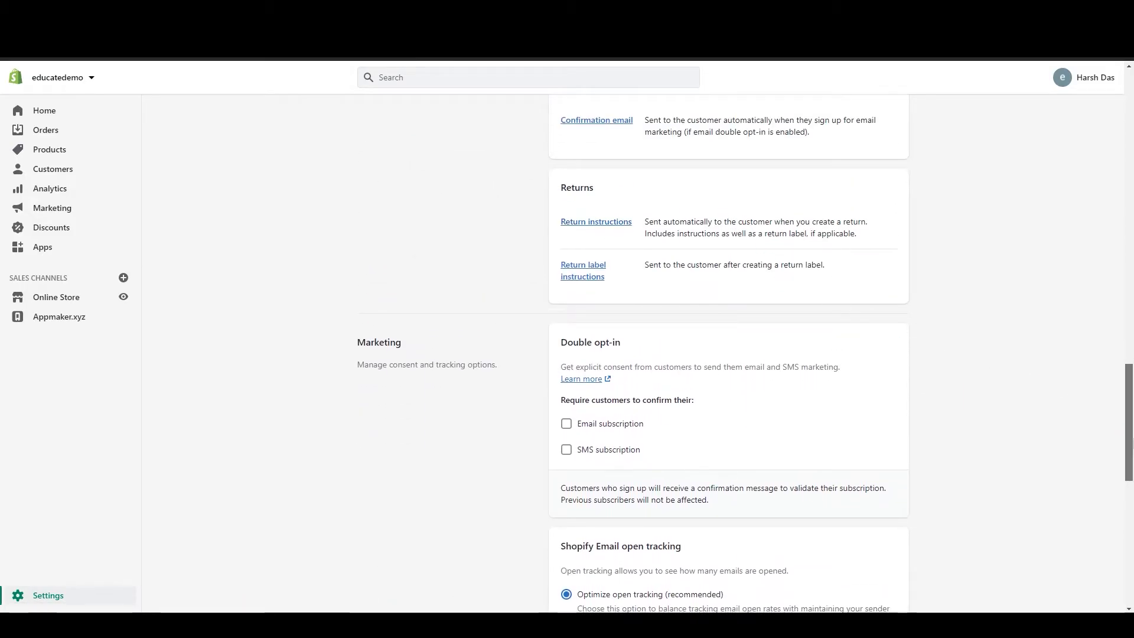
scroll("down", 3)
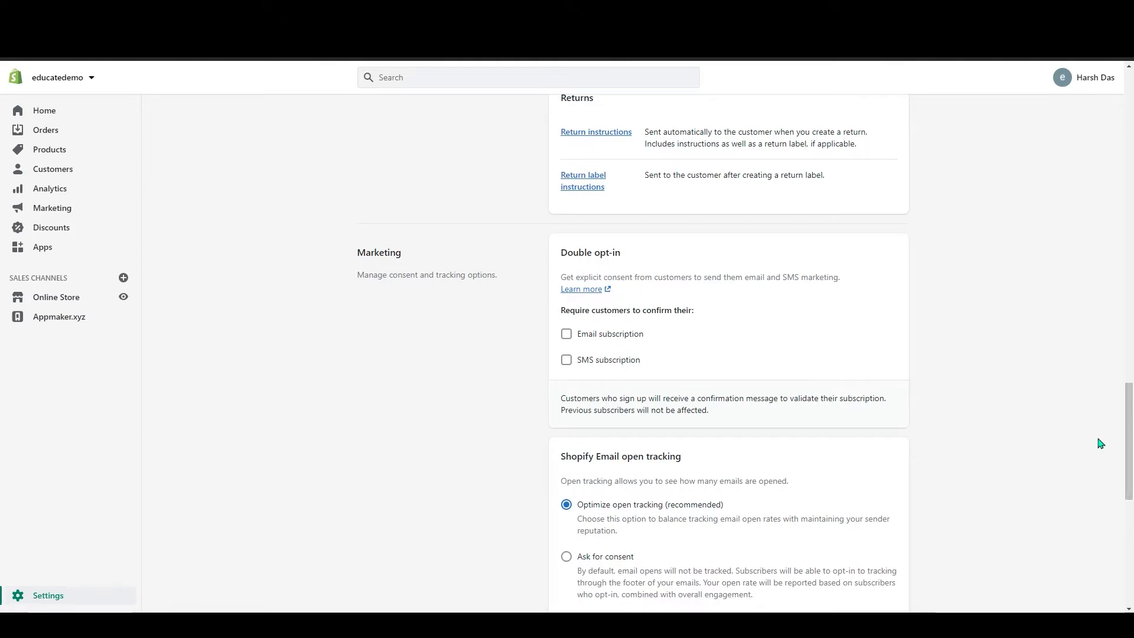
mouse_move(585, 327)
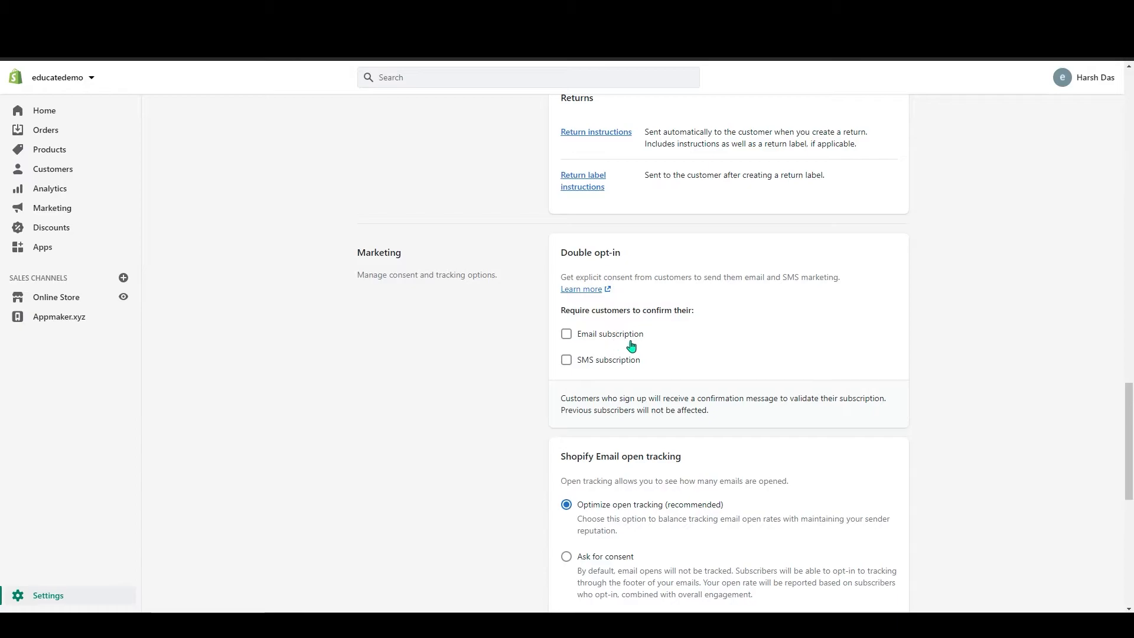
mouse_move(716, 411)
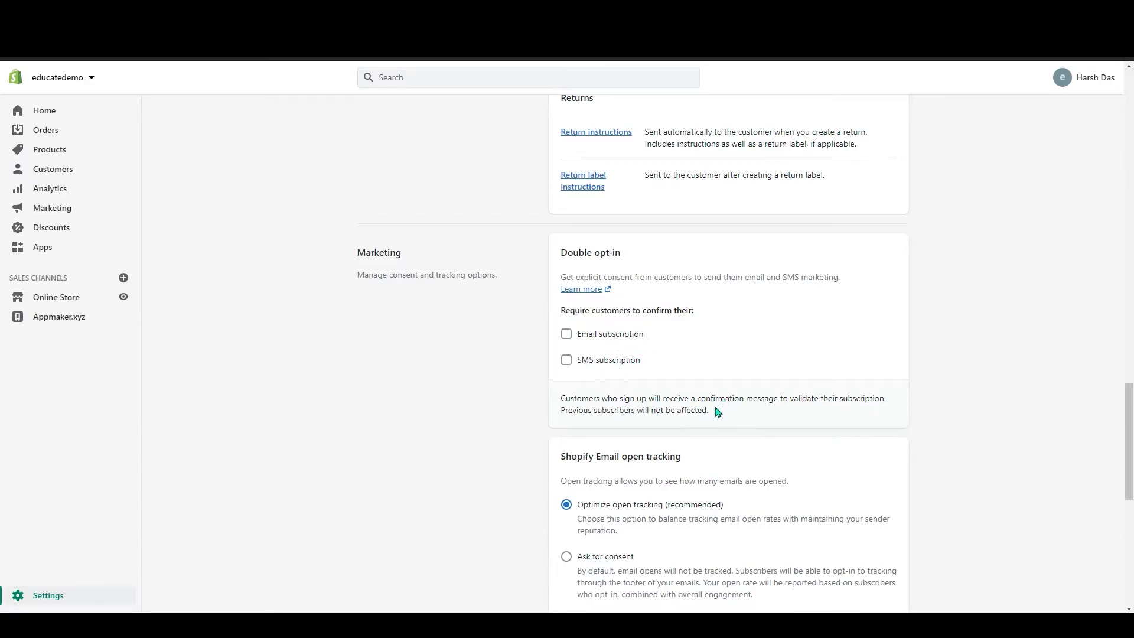
mouse_move(704, 406)
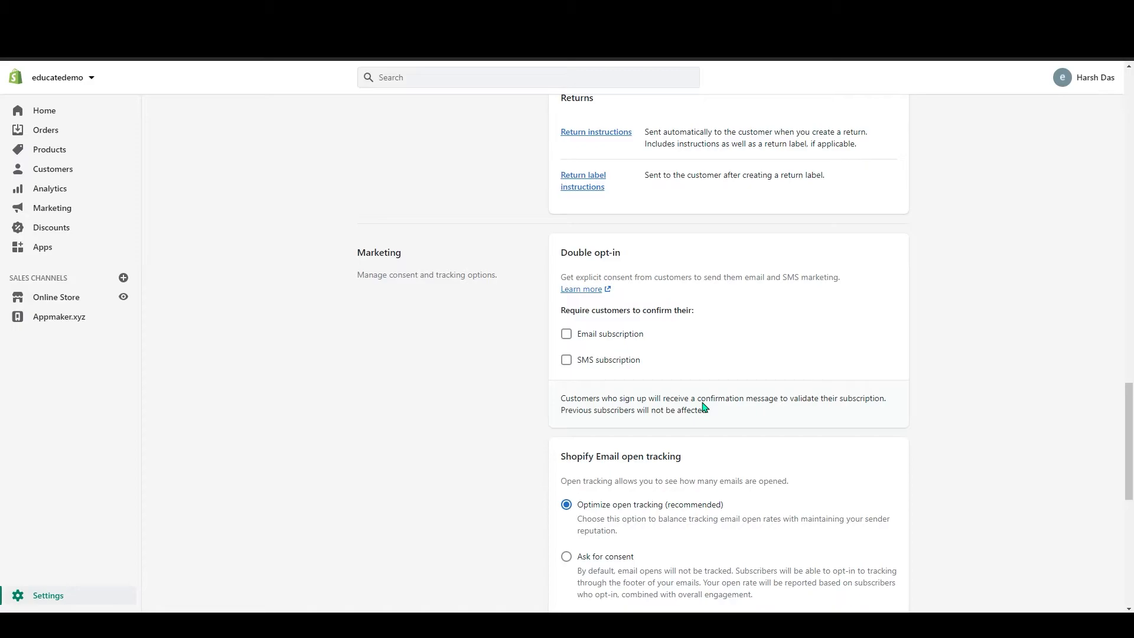
mouse_move(639, 342)
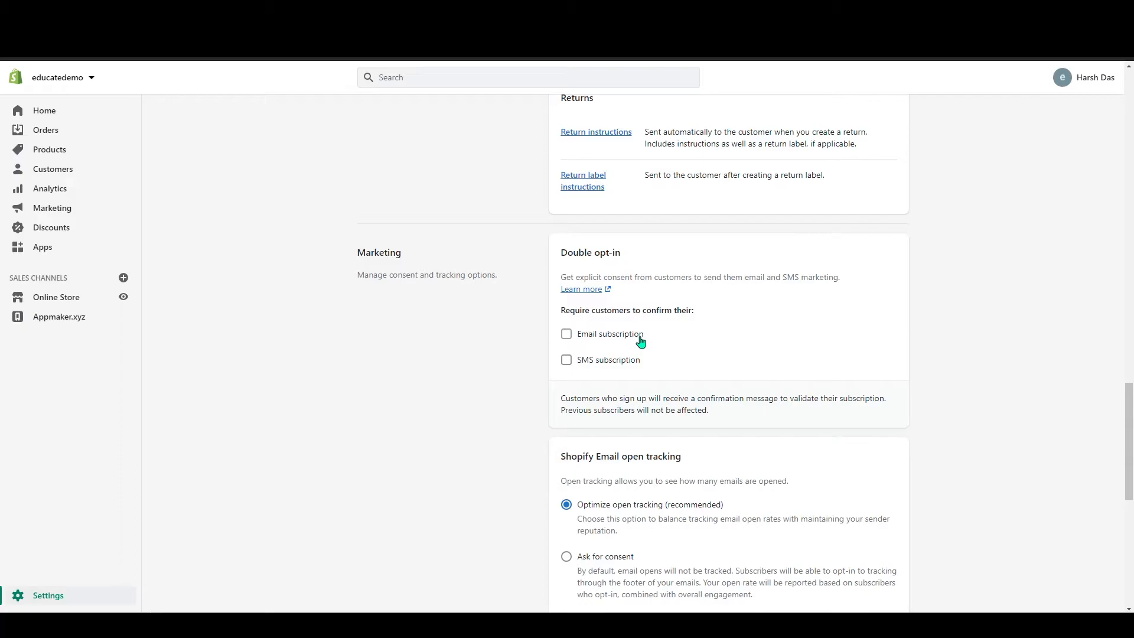
mouse_move(603, 367)
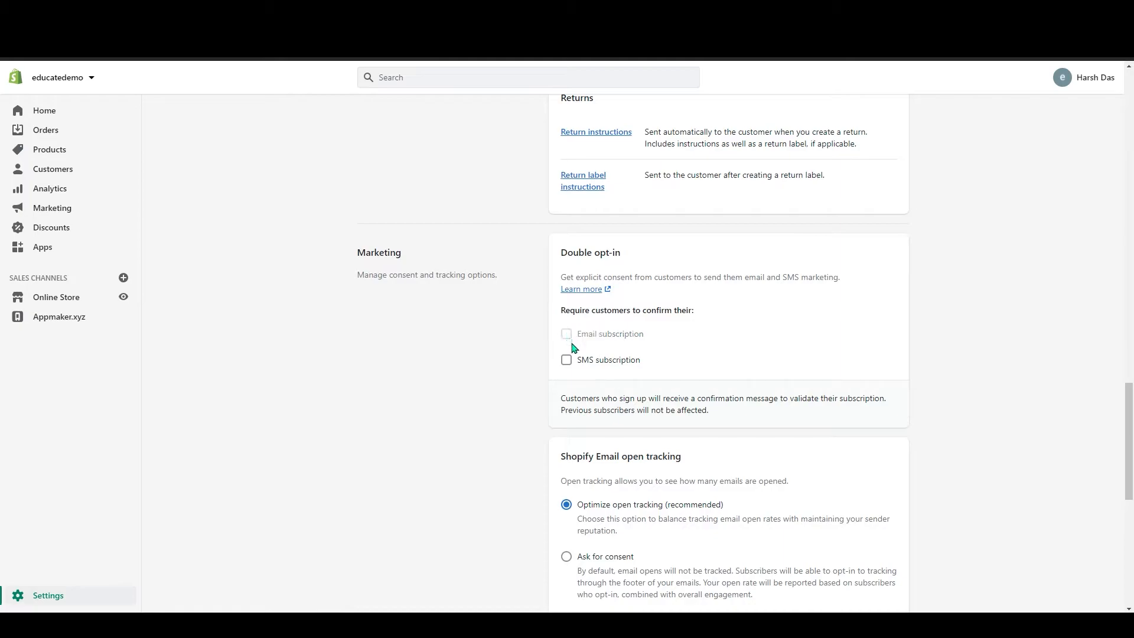
left_click(566, 333)
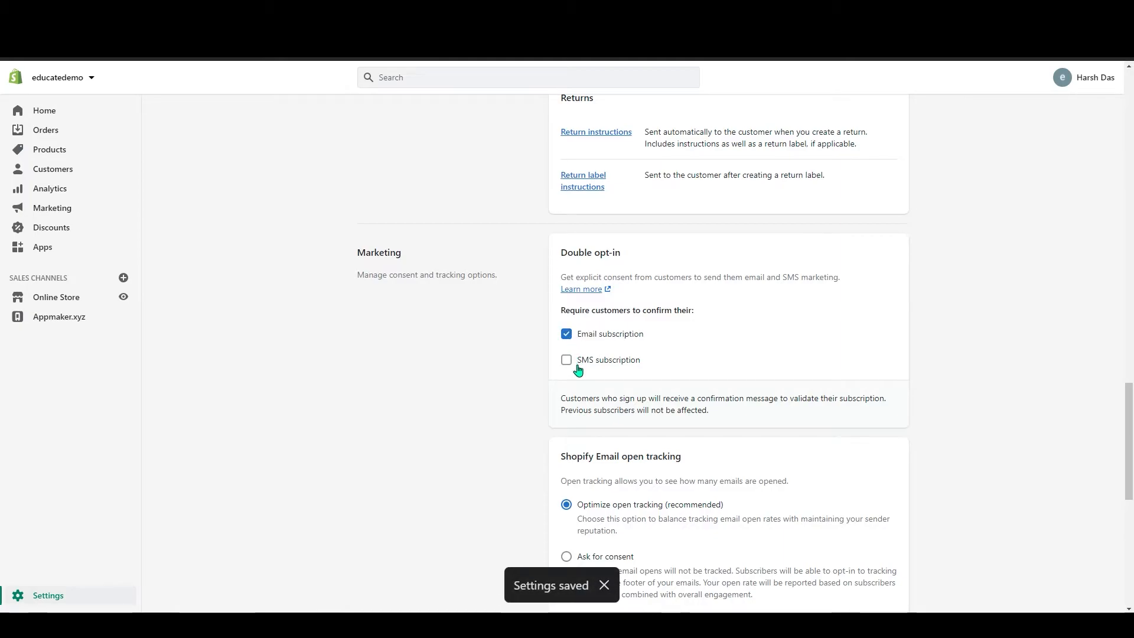
left_click(566, 359)
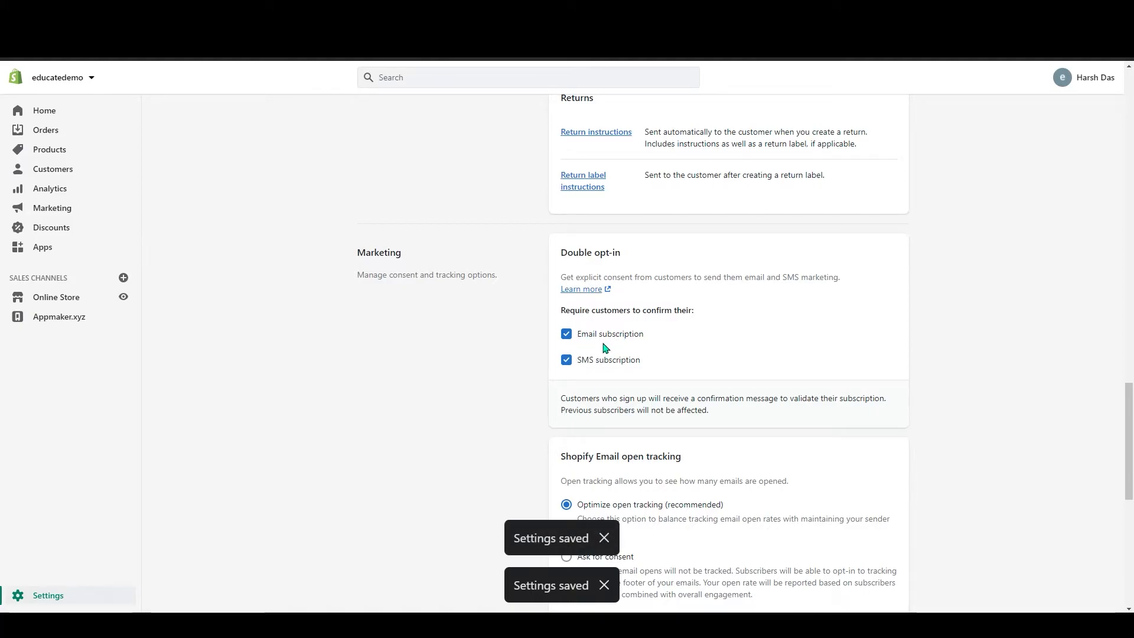
Set Shopify Email open tracking to 'Tracks all email opens' and continue to Staff order notifications
scroll("down", 3)
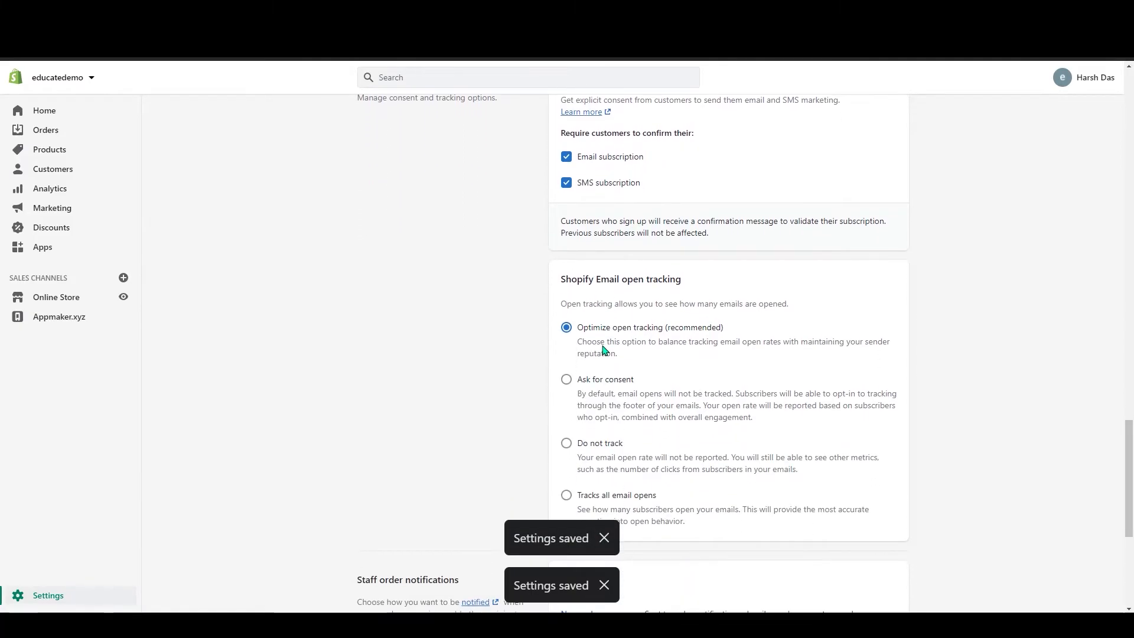
scroll("down", 3)
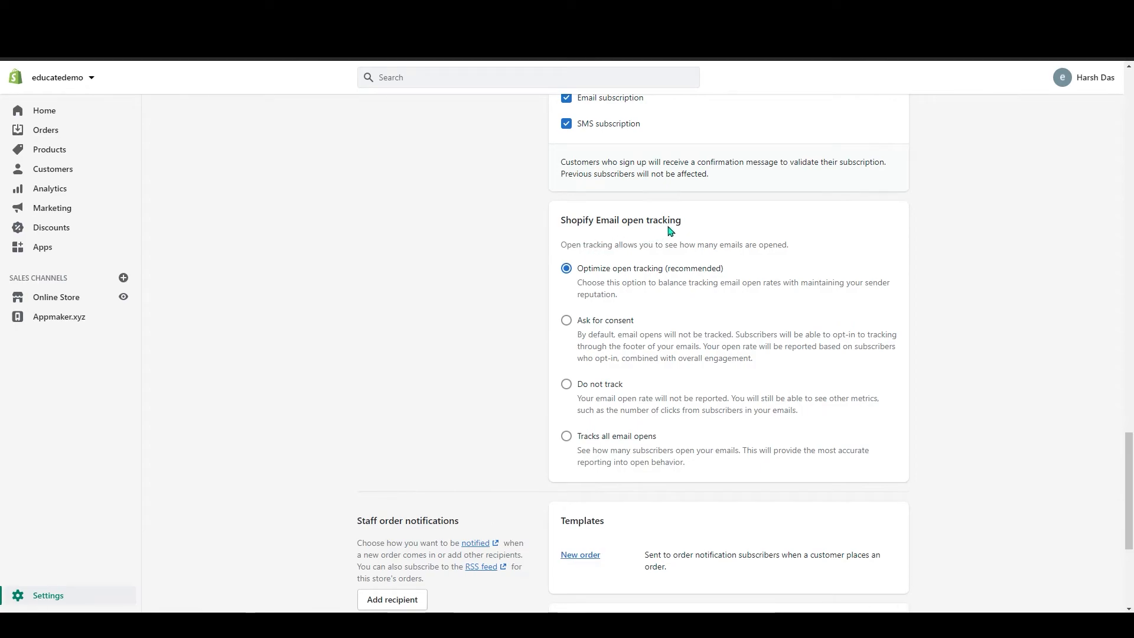
mouse_move(578, 281)
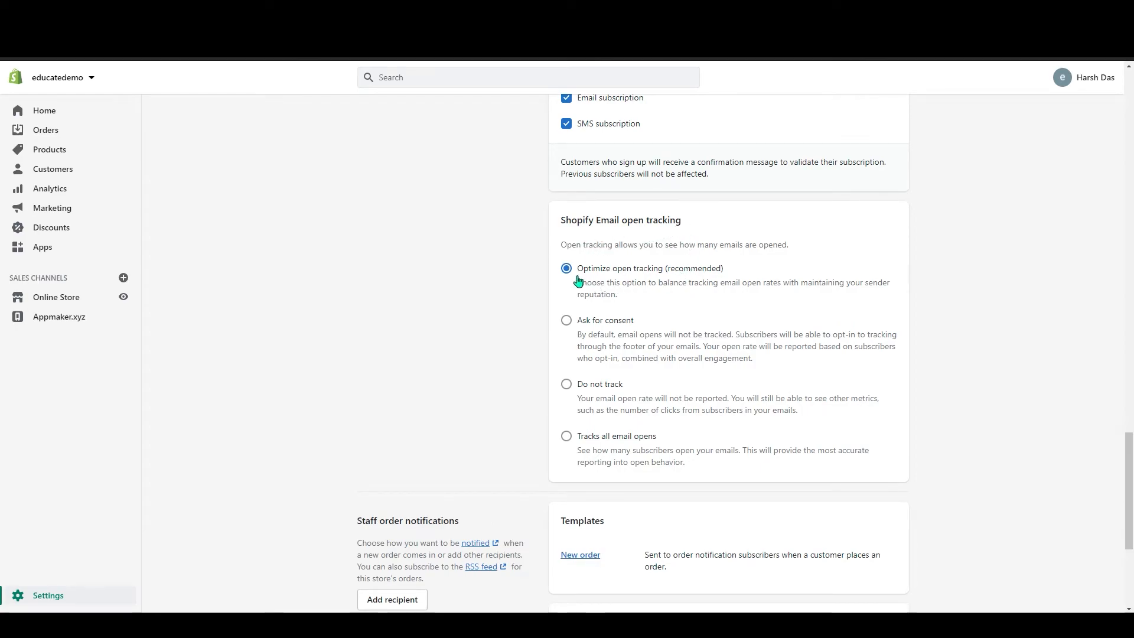
mouse_move(646, 281)
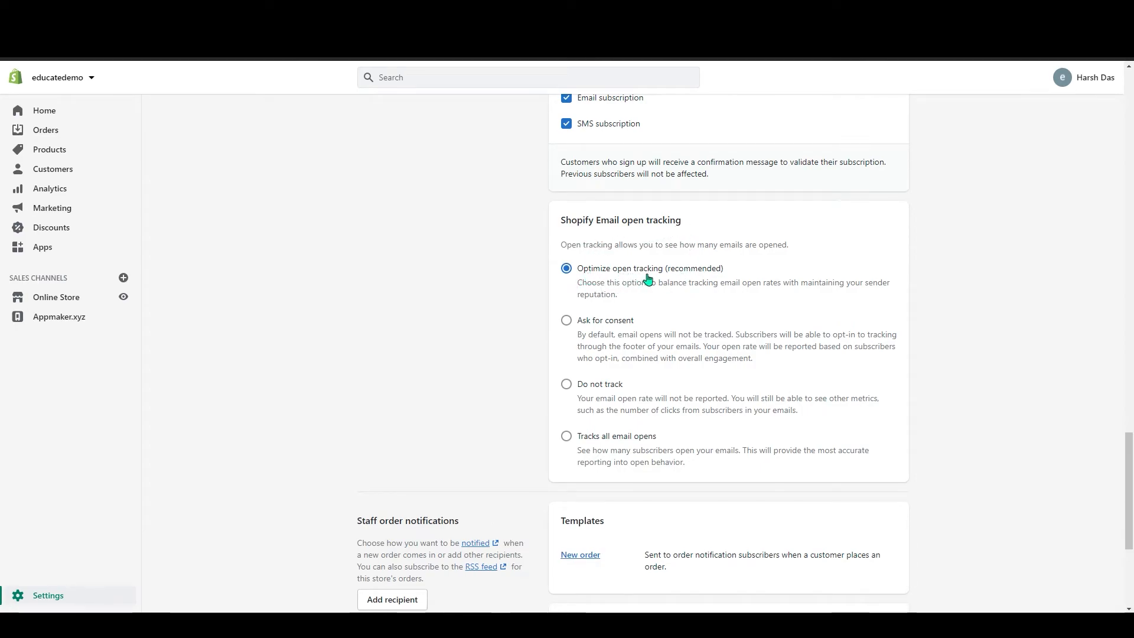
mouse_move(784, 299)
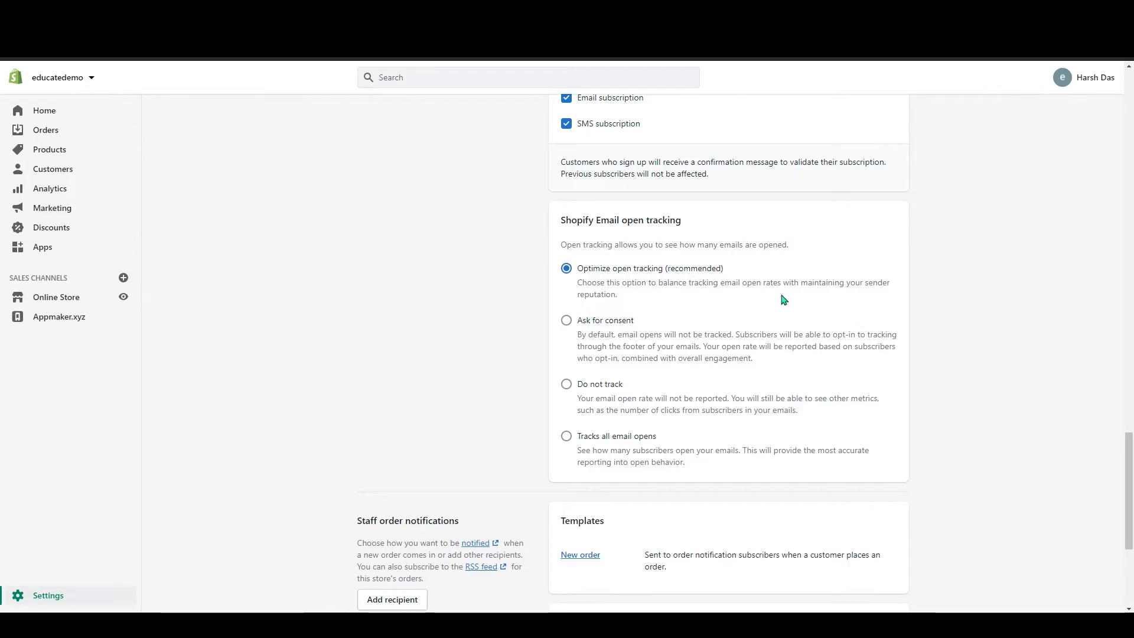
mouse_move(624, 291)
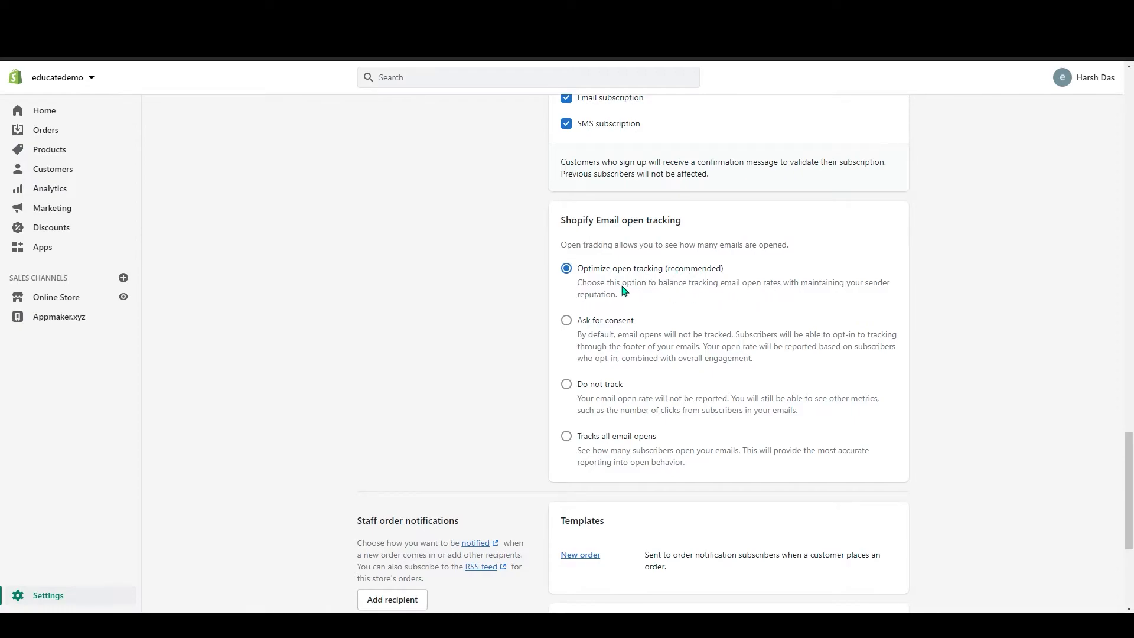
mouse_move(607, 290)
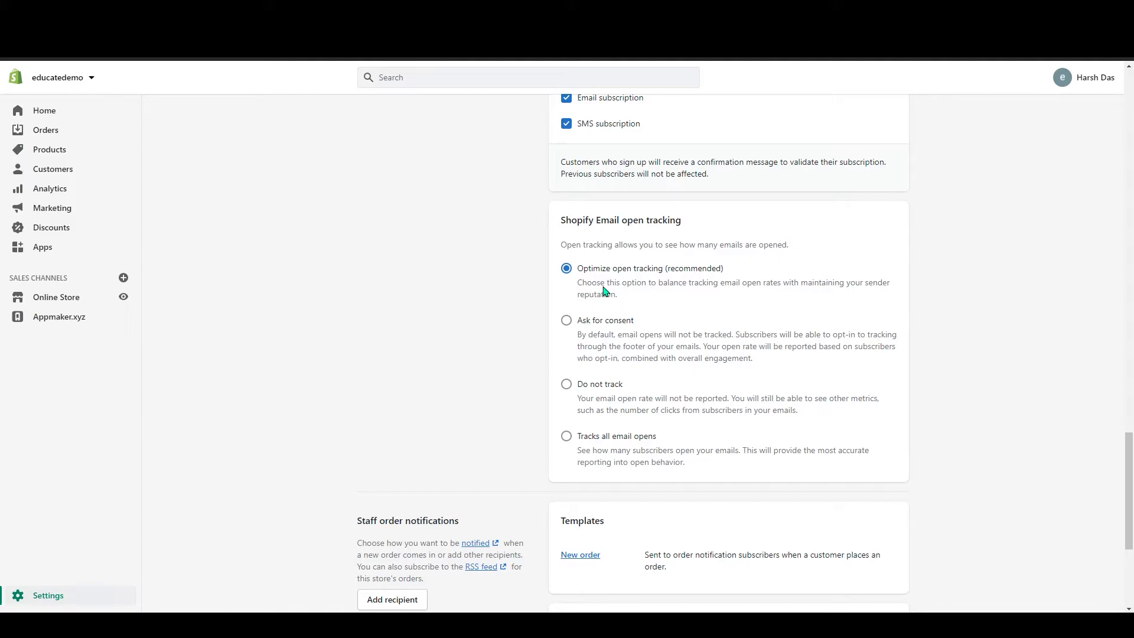
mouse_move(584, 289)
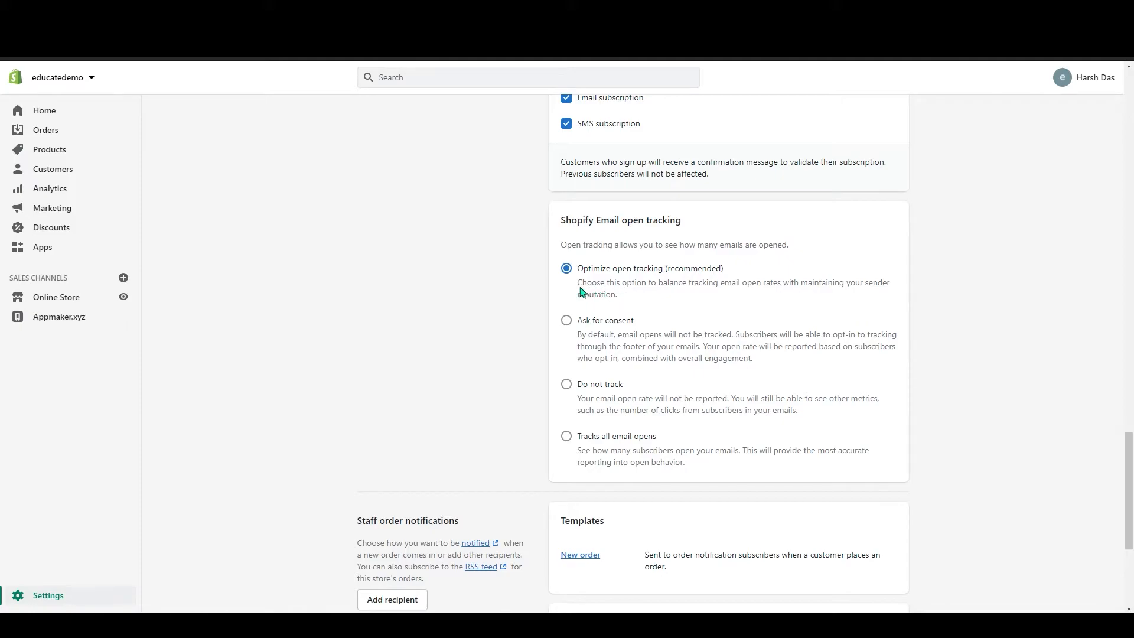
mouse_move(600, 315)
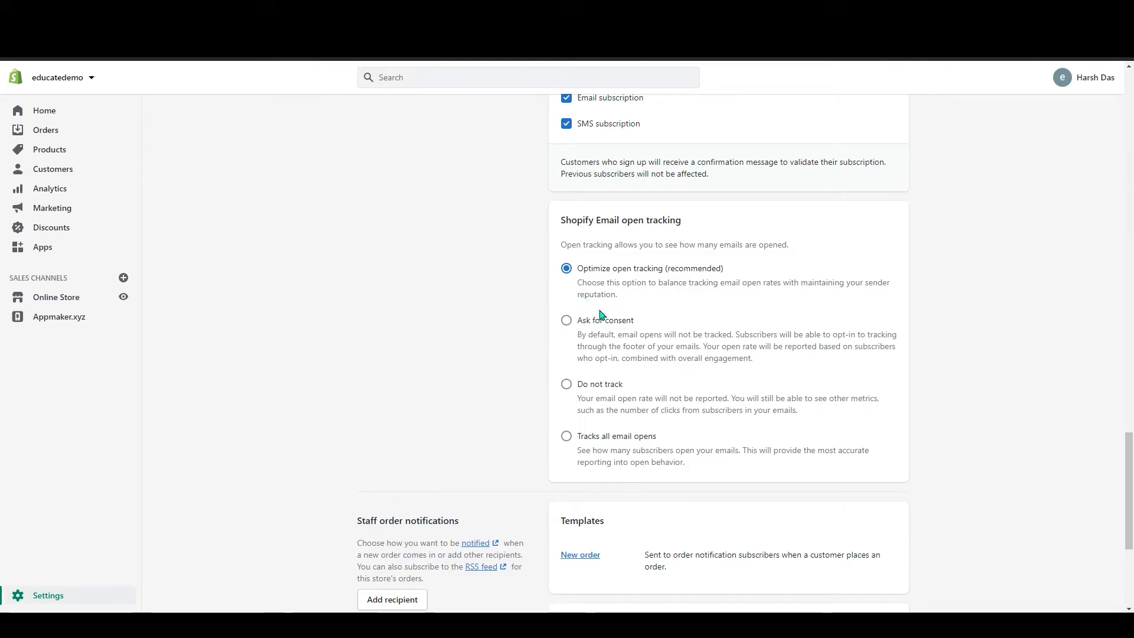
mouse_move(610, 325)
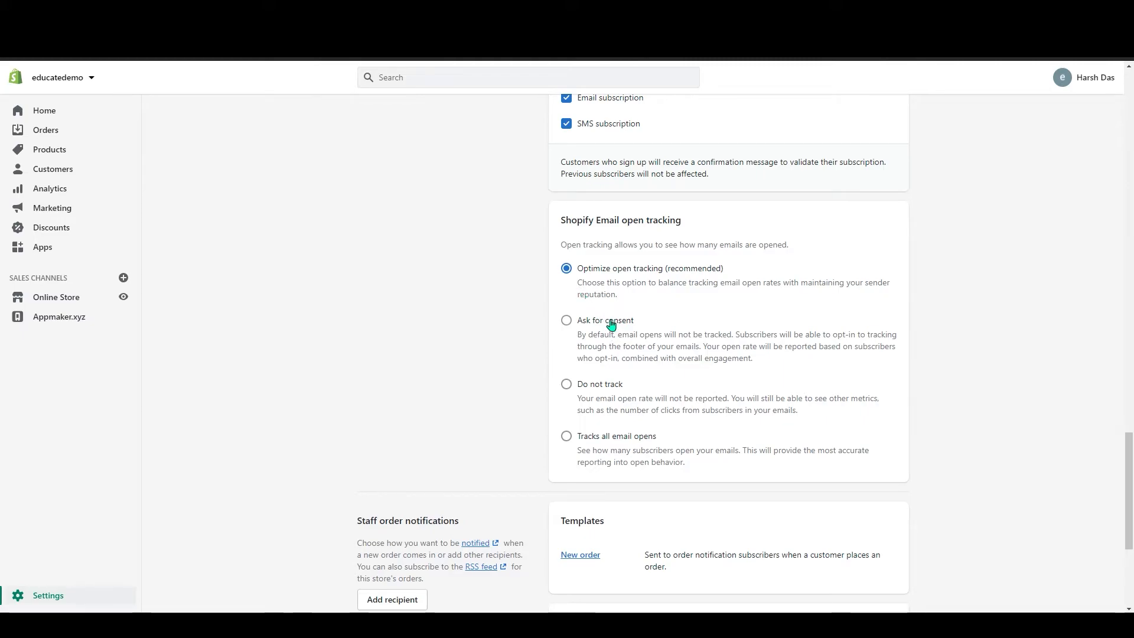
mouse_move(653, 351)
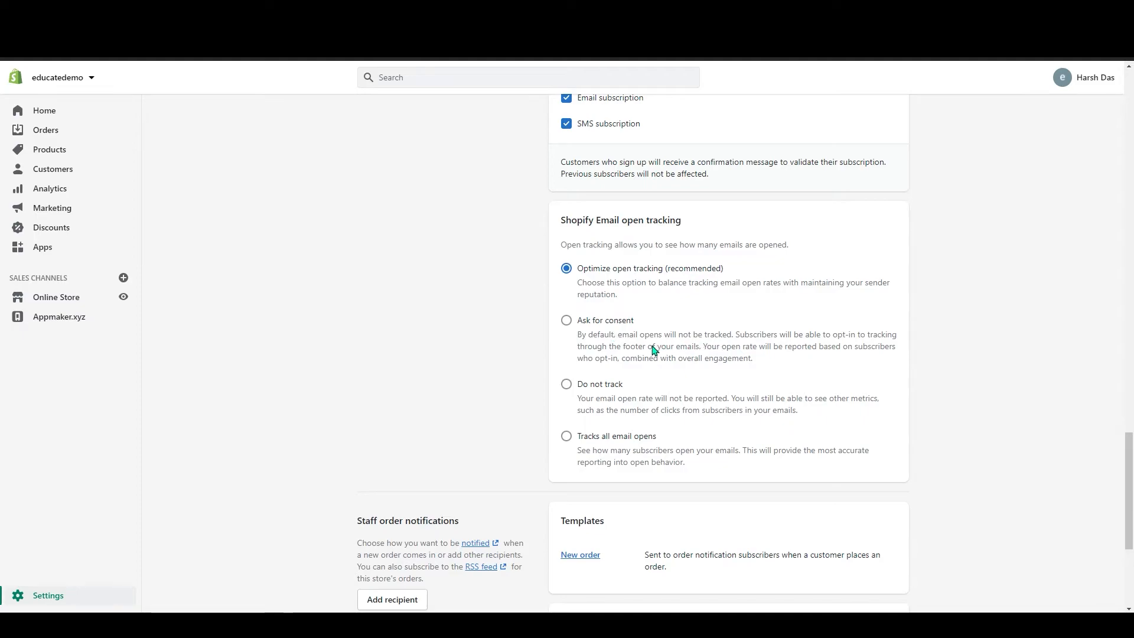
mouse_move(633, 345)
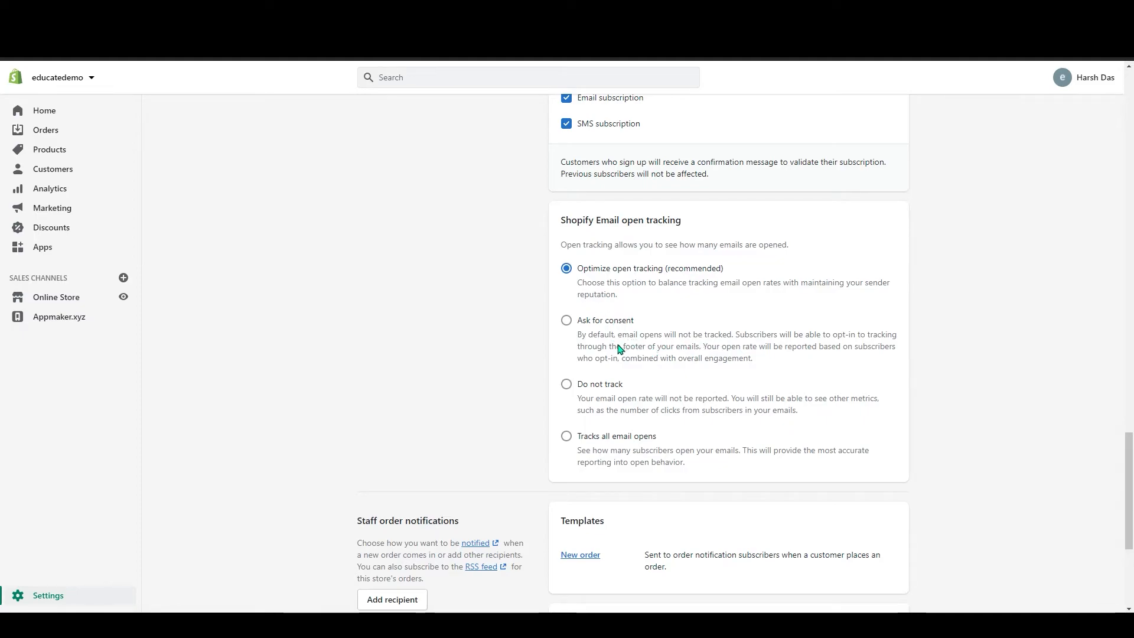
mouse_move(636, 325)
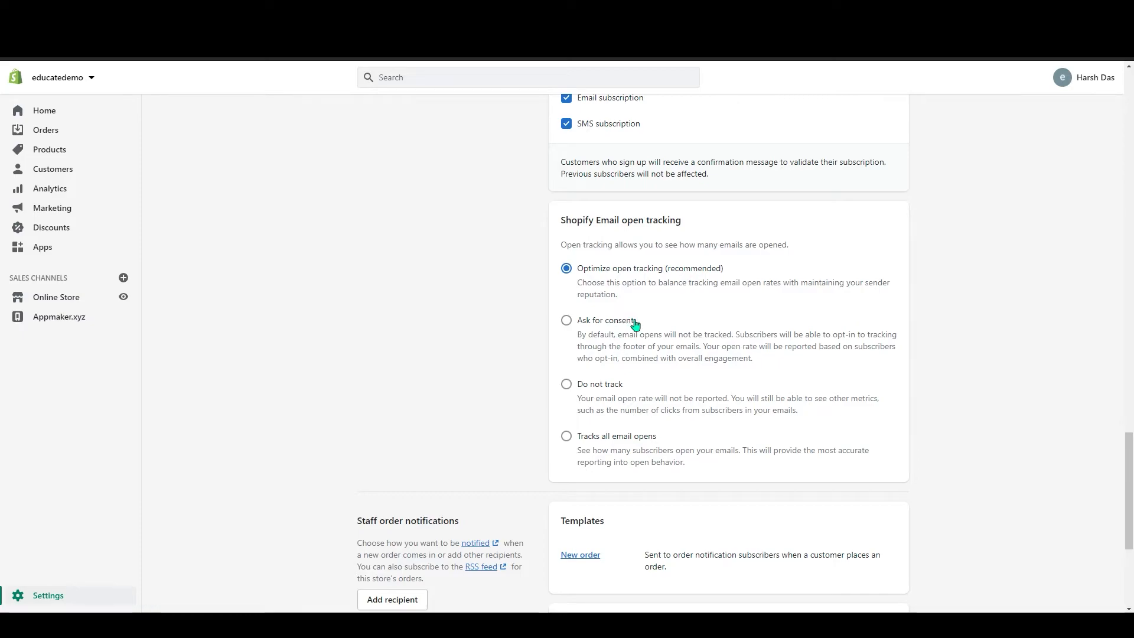
mouse_move(611, 392)
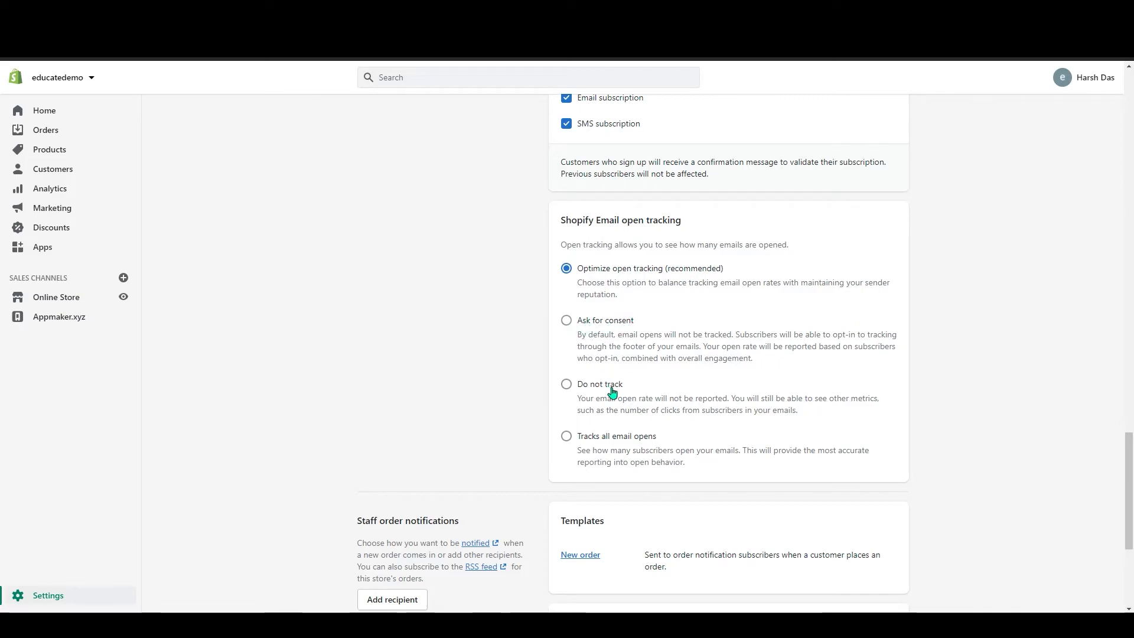
mouse_move(627, 407)
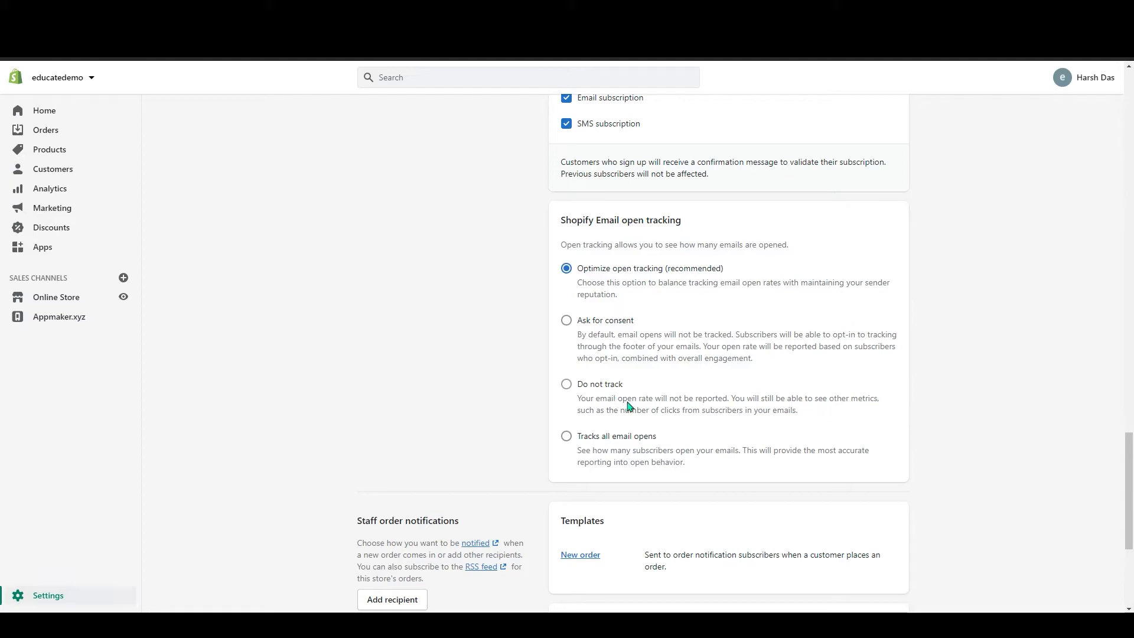
mouse_move(646, 407)
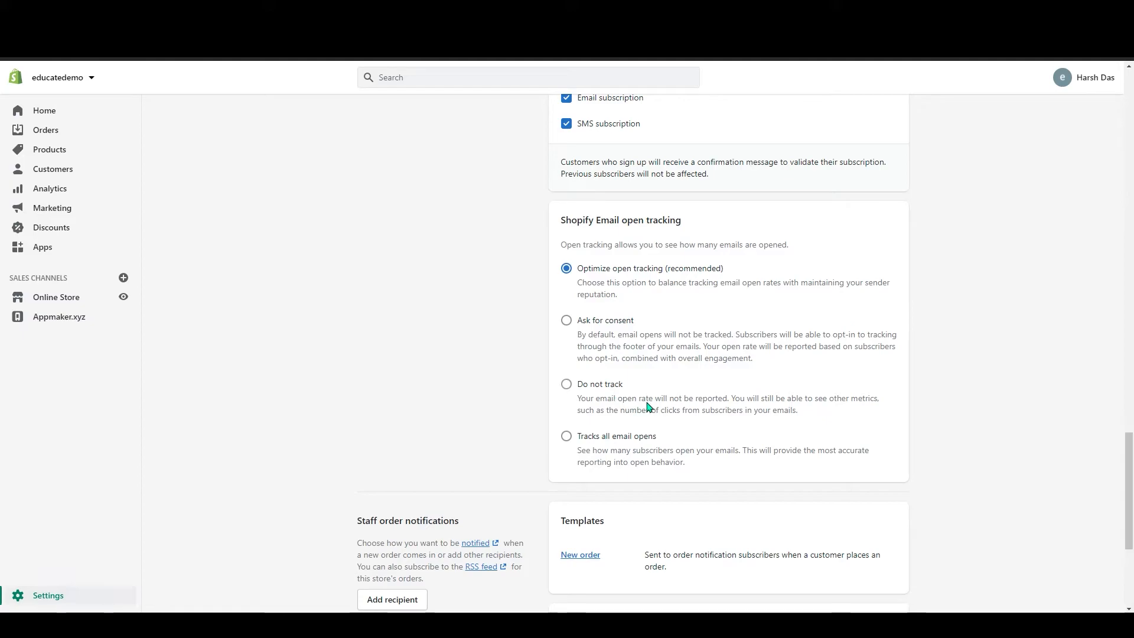
mouse_move(616, 395)
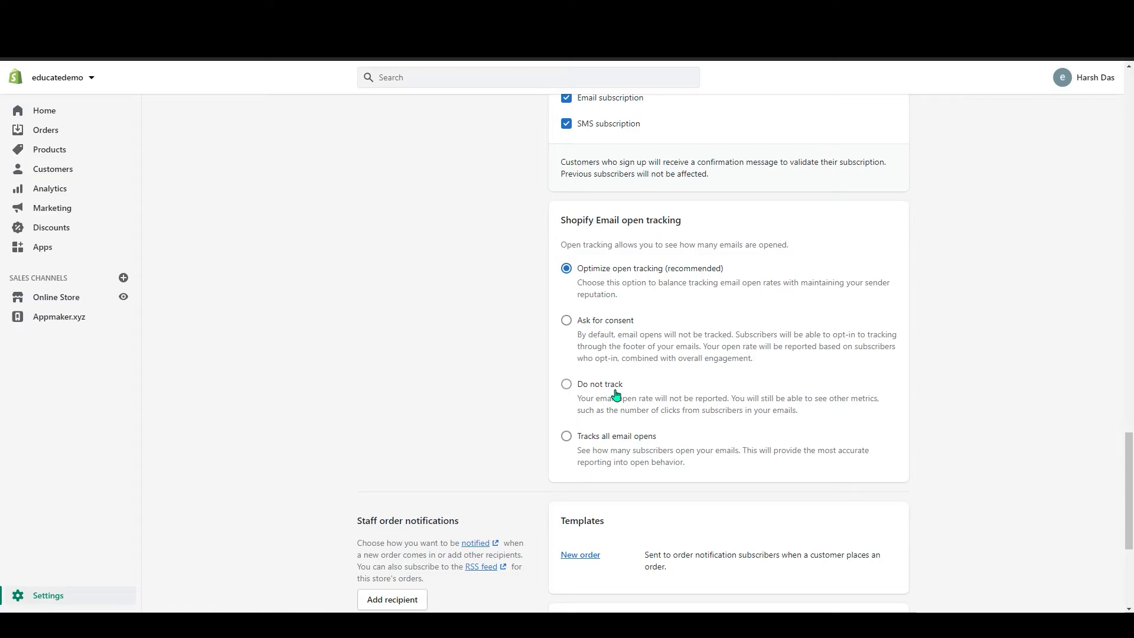
scroll("down", 3)
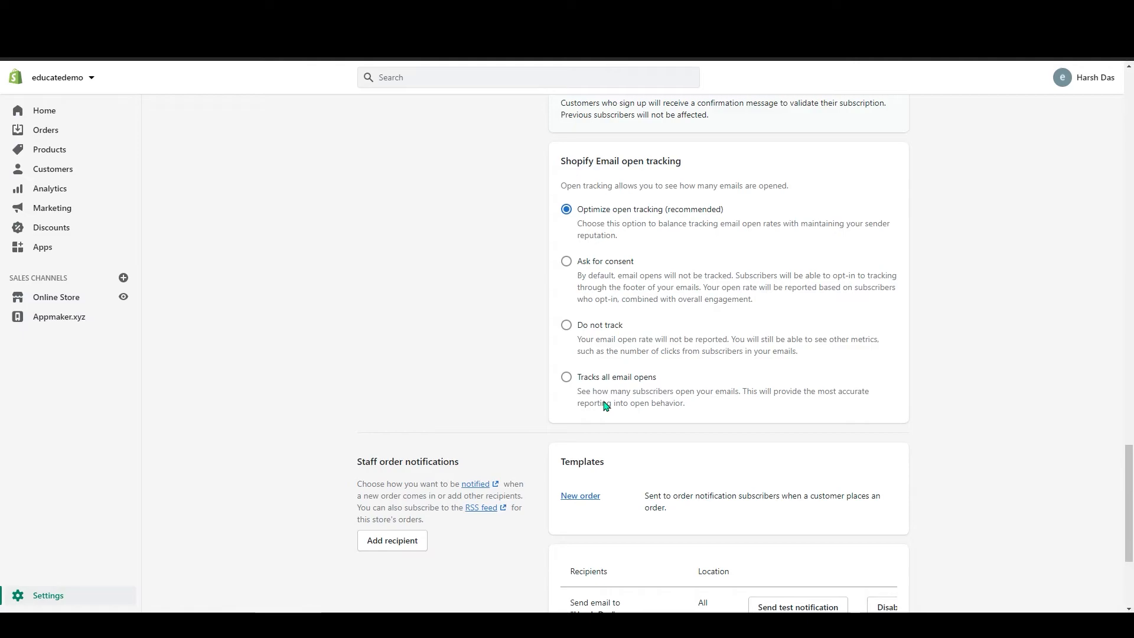
mouse_move(613, 402)
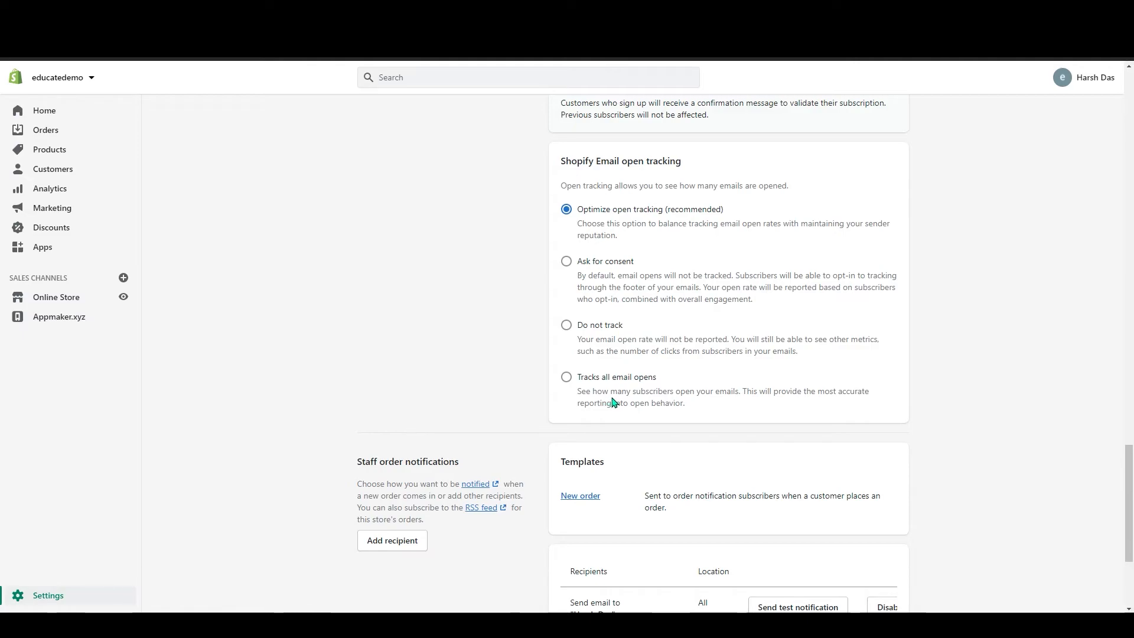
mouse_move(637, 389)
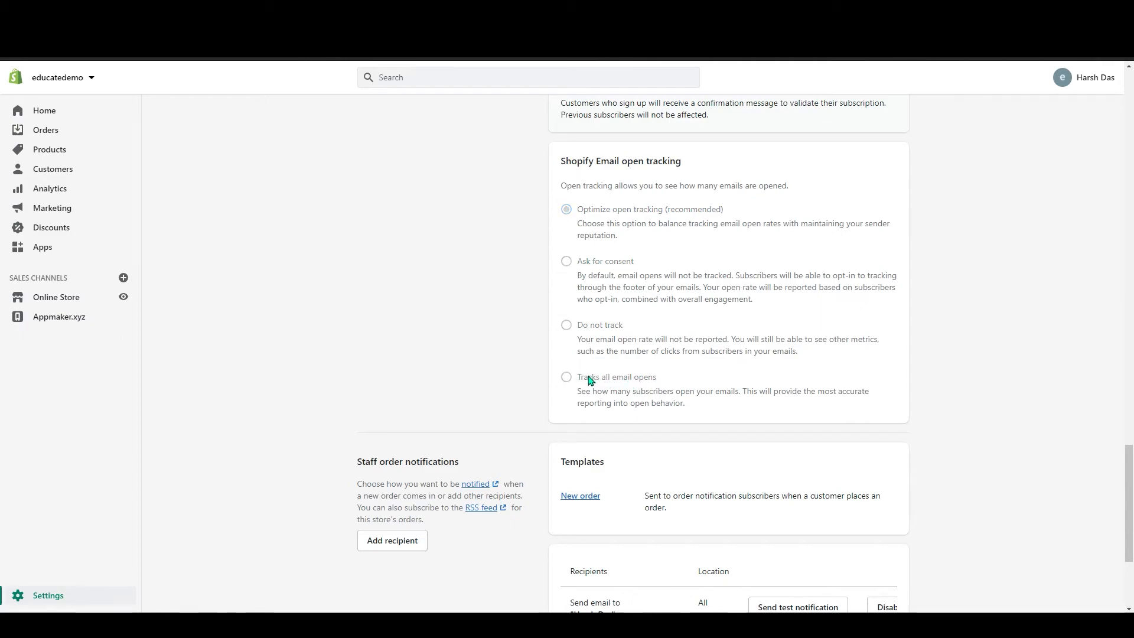
left_click(566, 378)
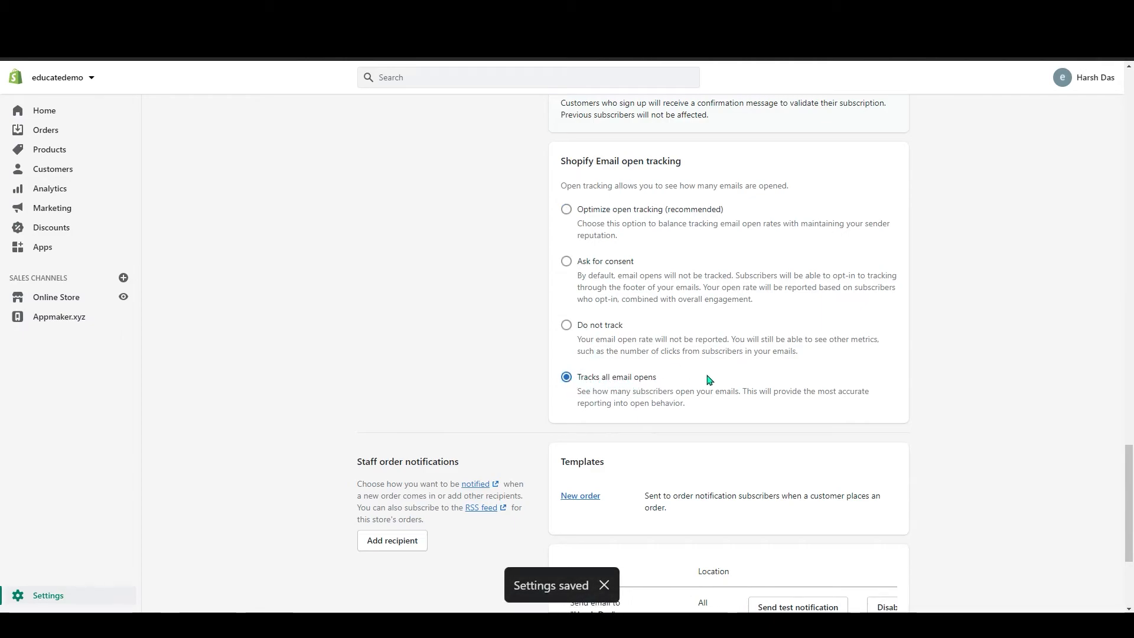
mouse_move(721, 382)
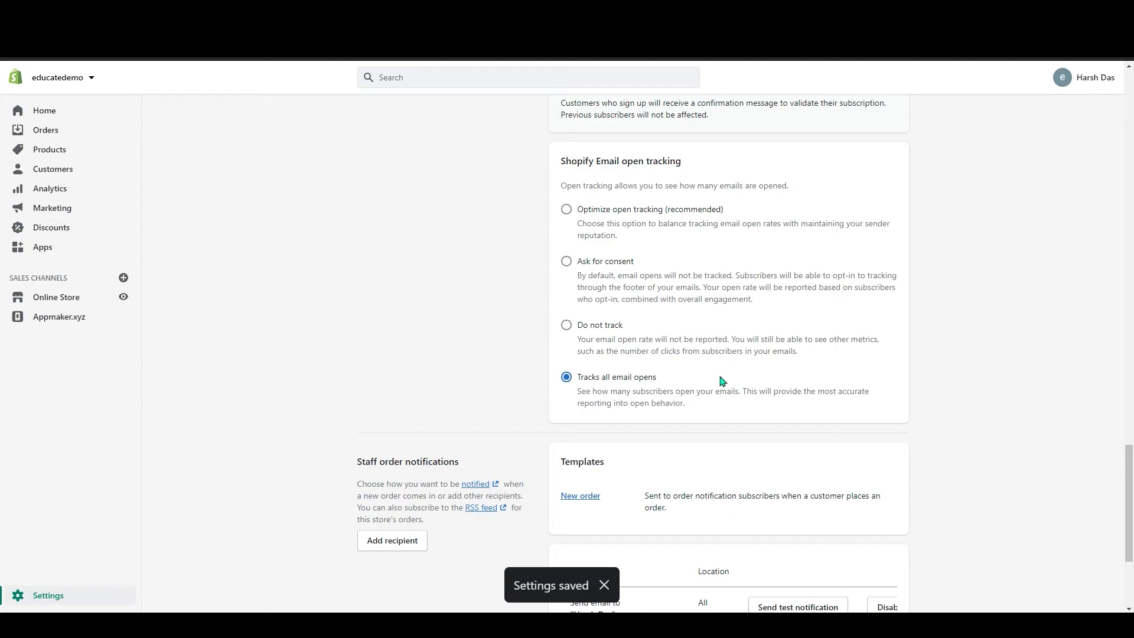
scroll("down", 3)
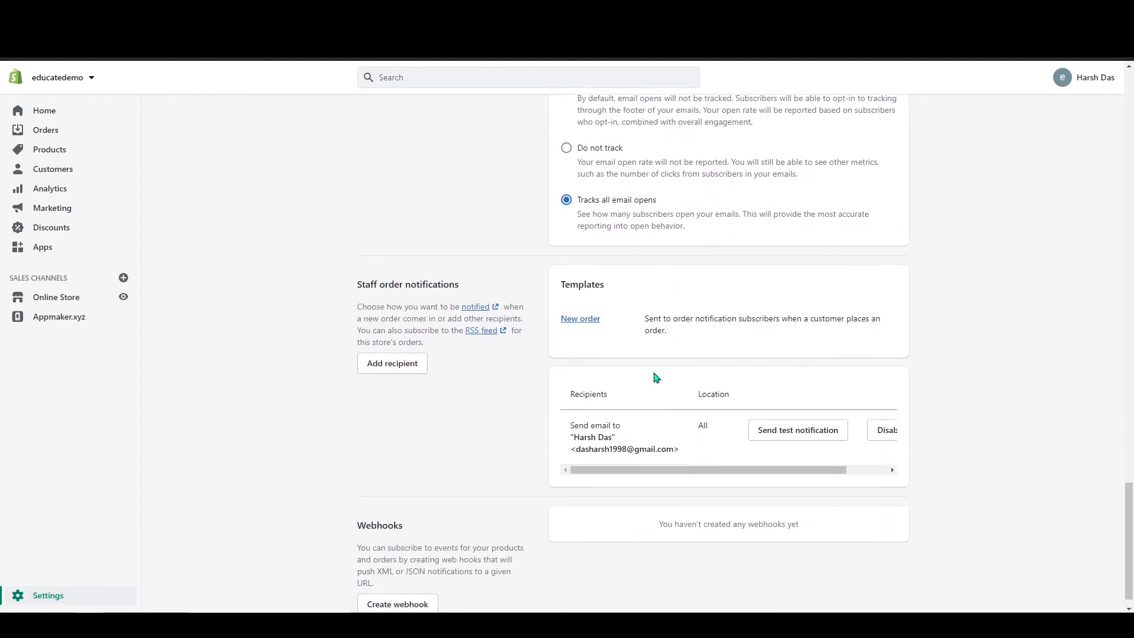
mouse_move(578, 314)
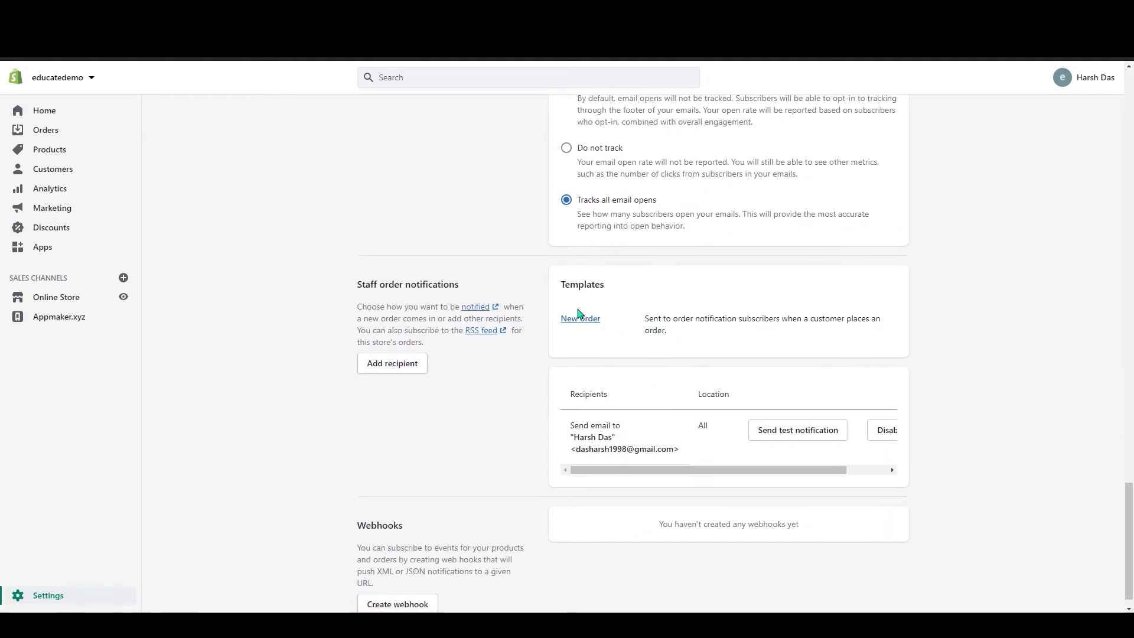
mouse_move(638, 375)
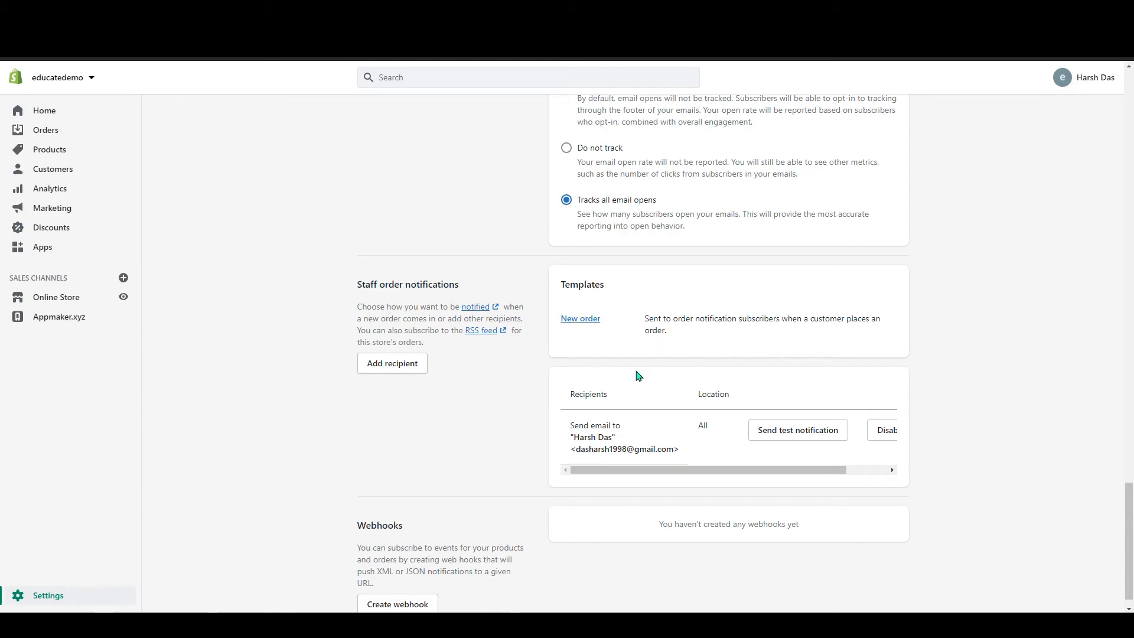
scroll("down", 3)
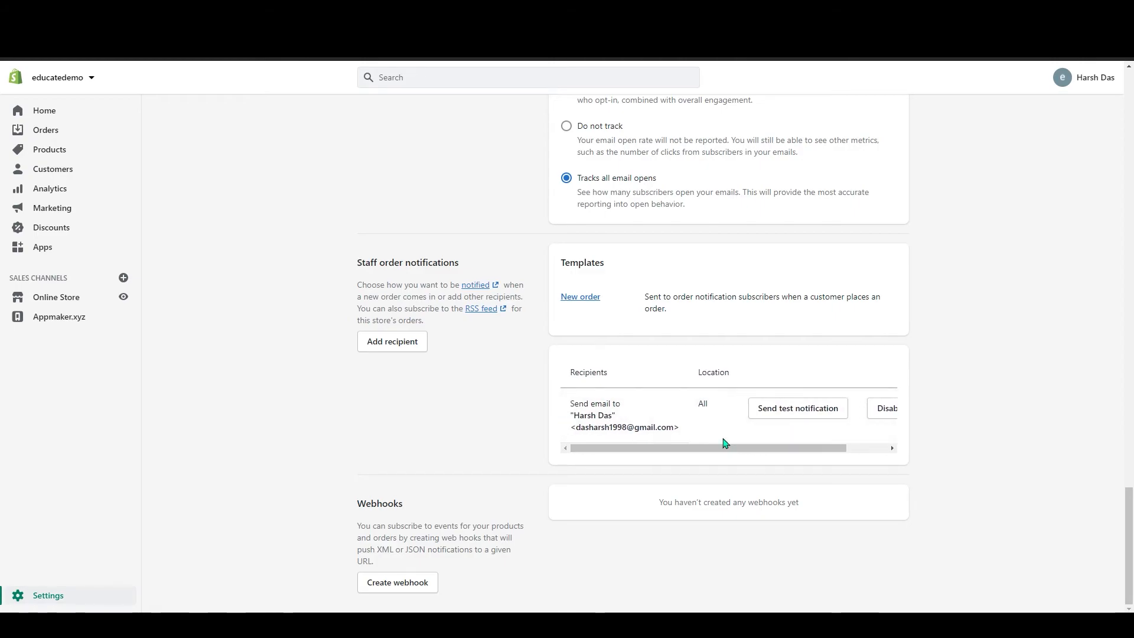
mouse_move(702, 423)
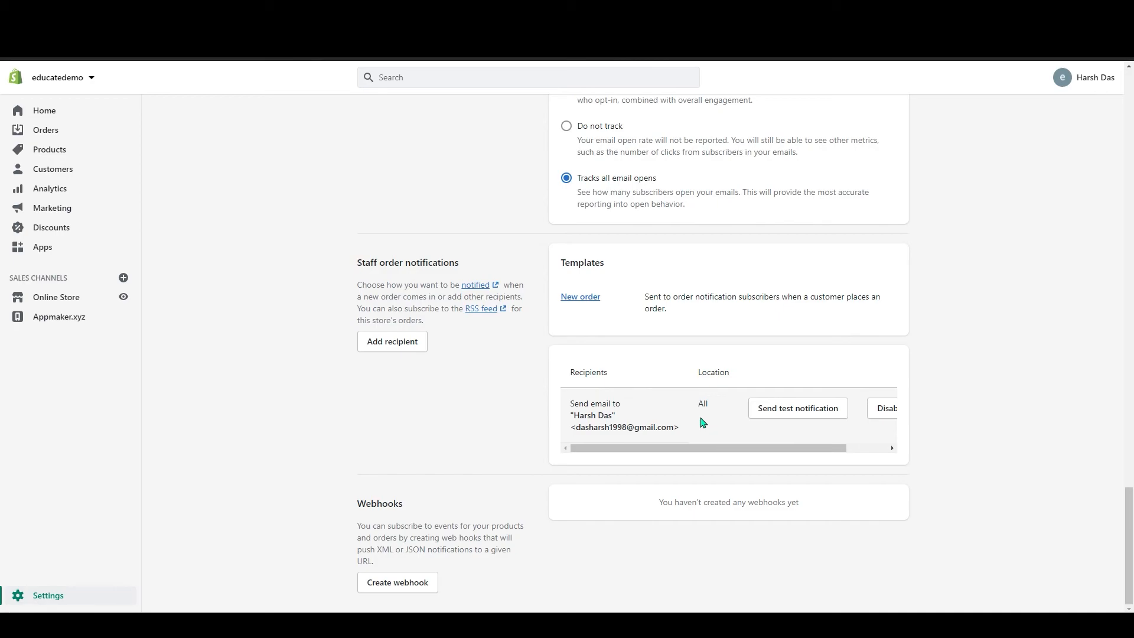
mouse_move(658, 334)
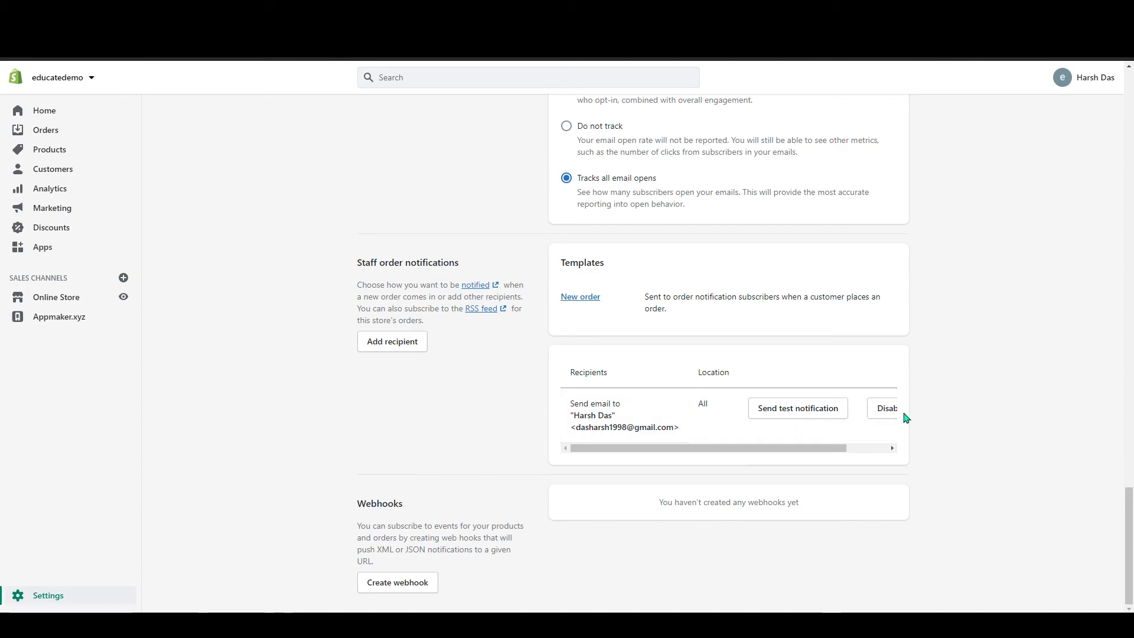
mouse_move(897, 430)
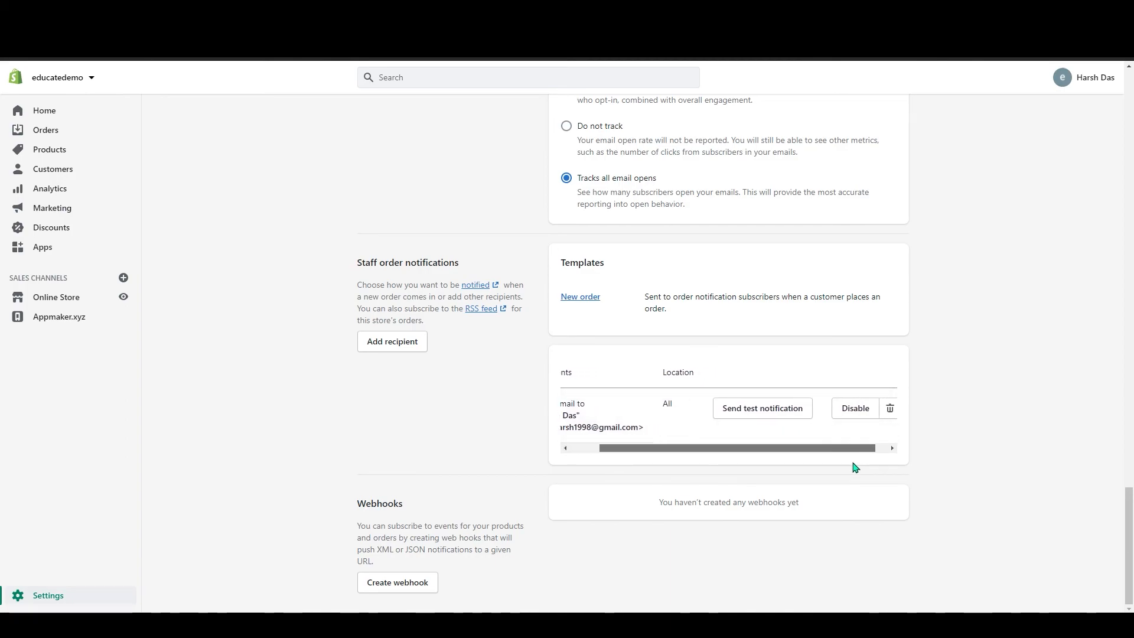
scroll("left", 3)
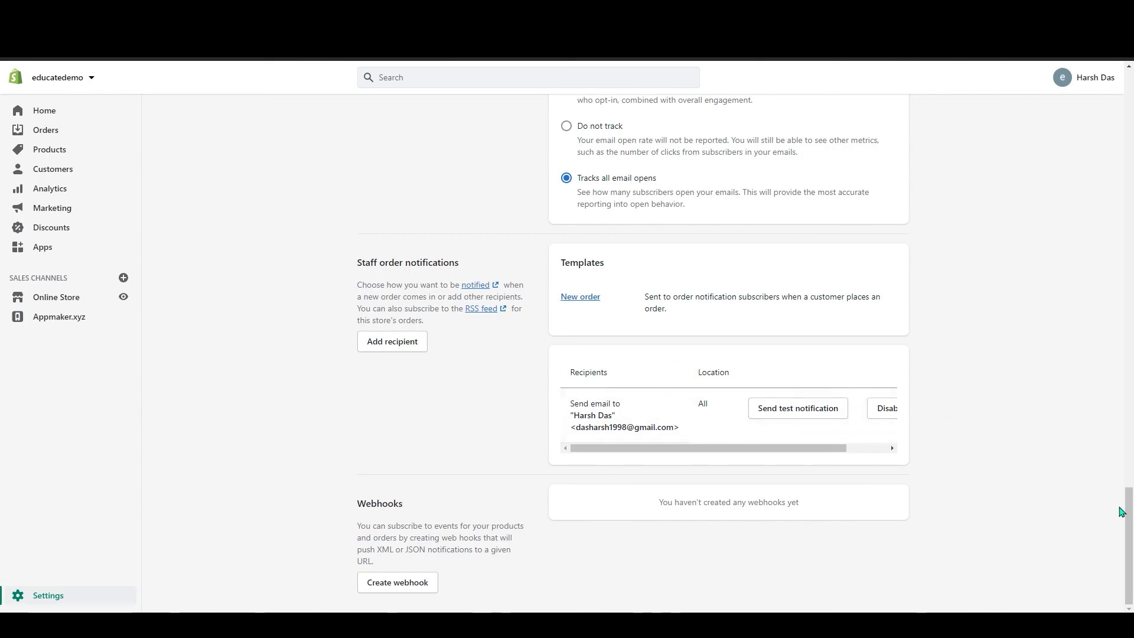
scroll("up", 3)
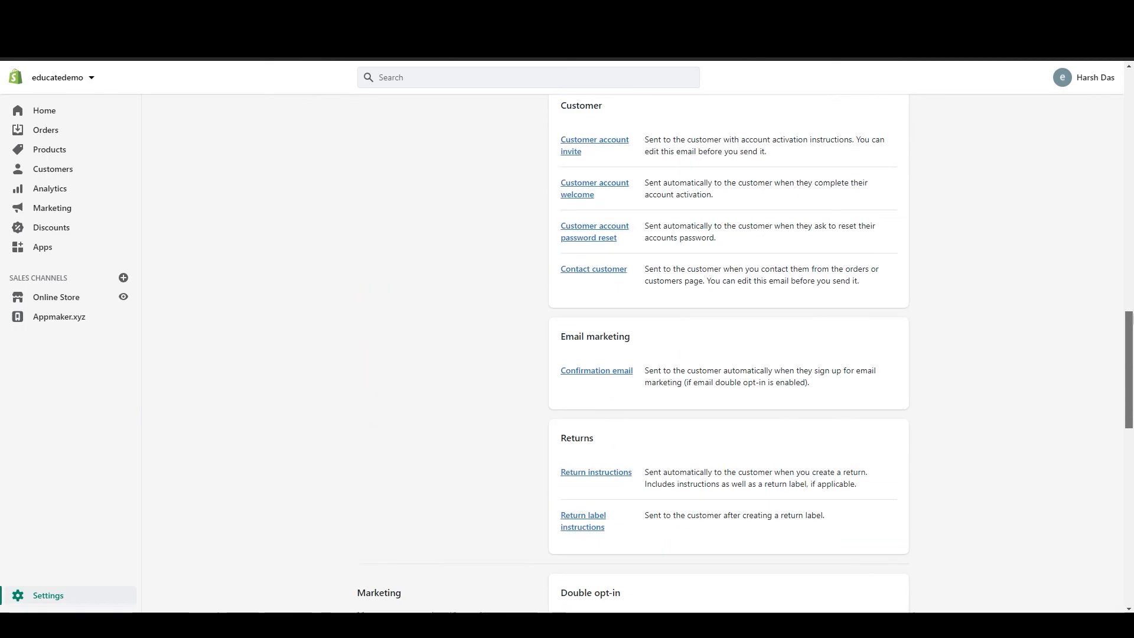
scroll("up", 3)
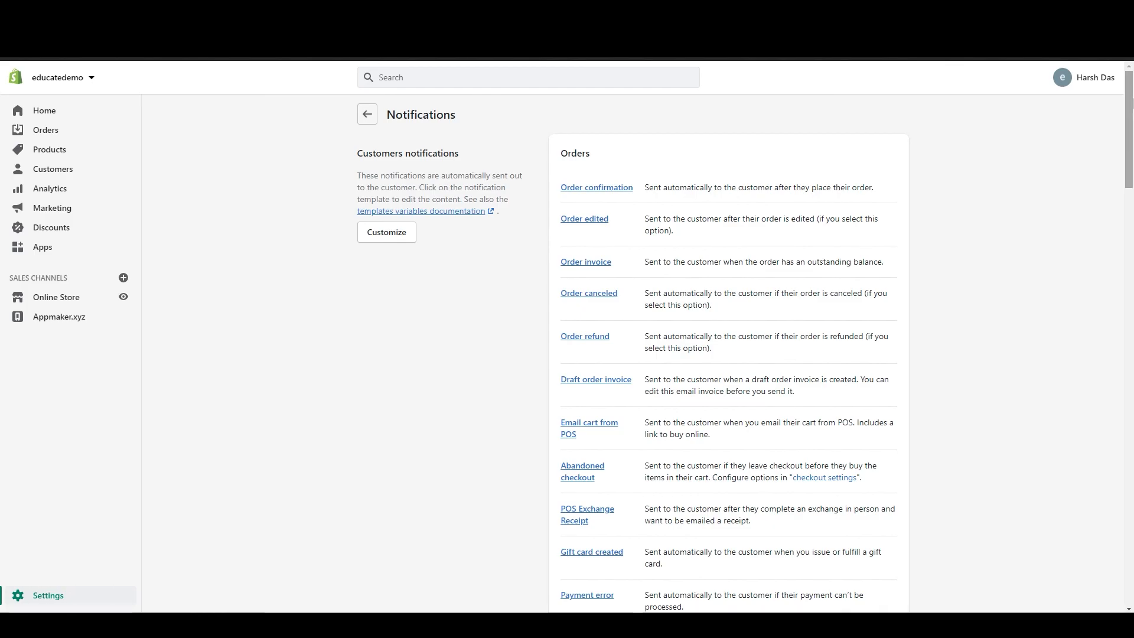
mouse_move(1120, 88)
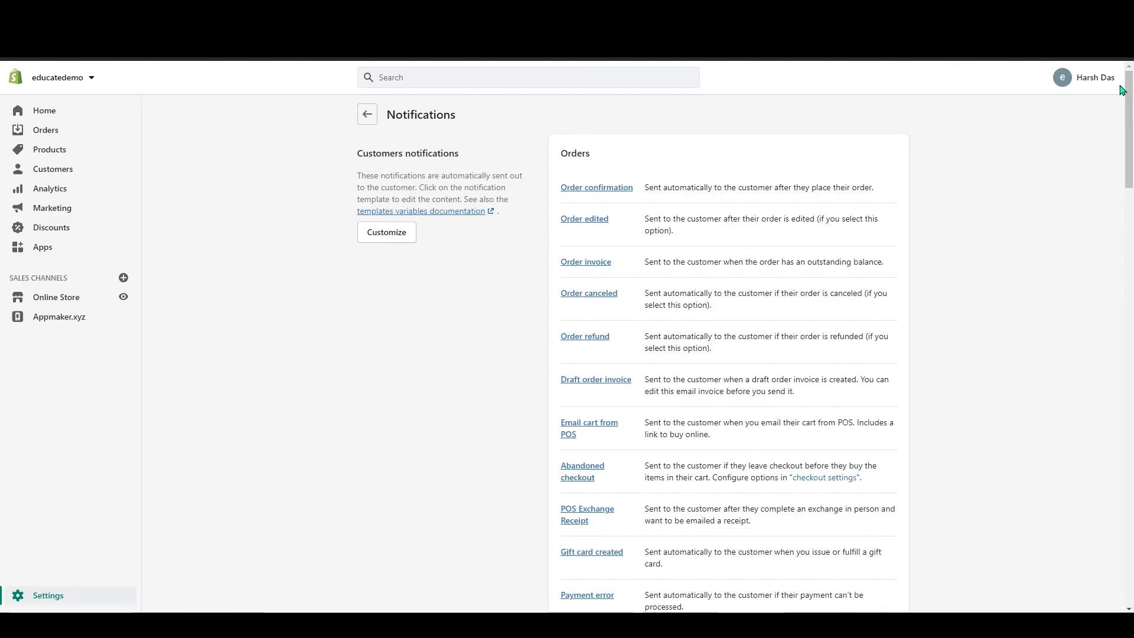
mouse_move(1001, 217)
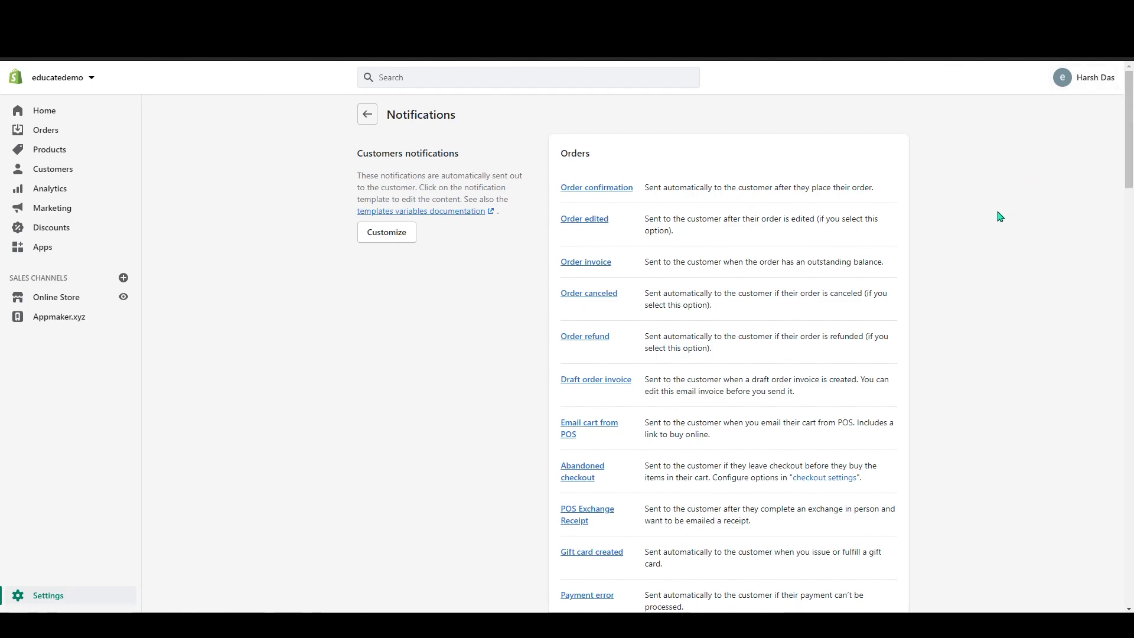